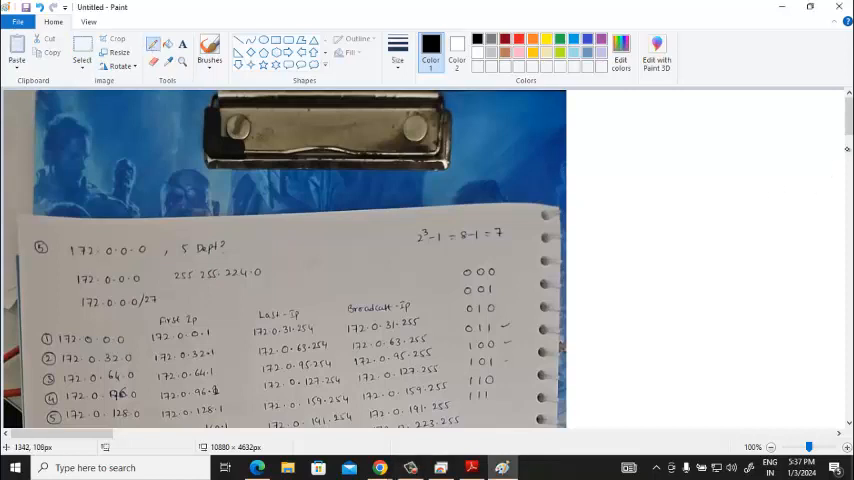
- Circle 32 in the second subnet row and stroke beside the last broadcast address
{"action": "scroll", "scroll_direction": "down", "scroll_amount": 3}
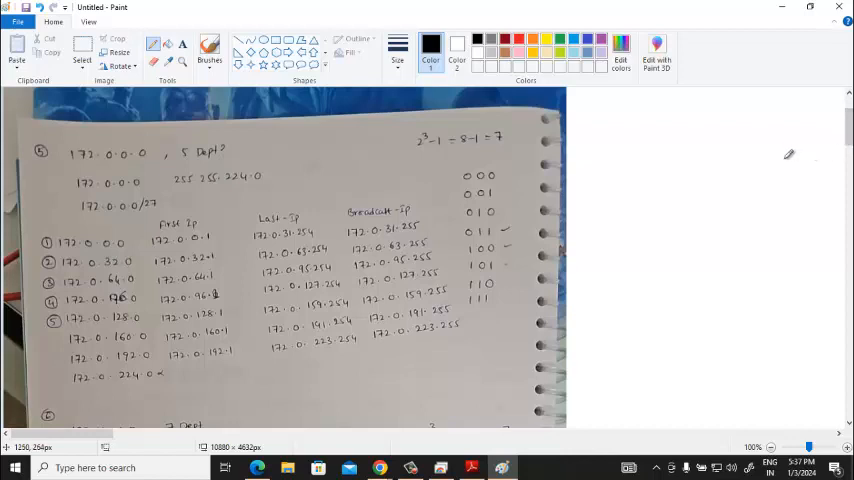
{"action": "mouse_move", "coordinate": [382, 166]}
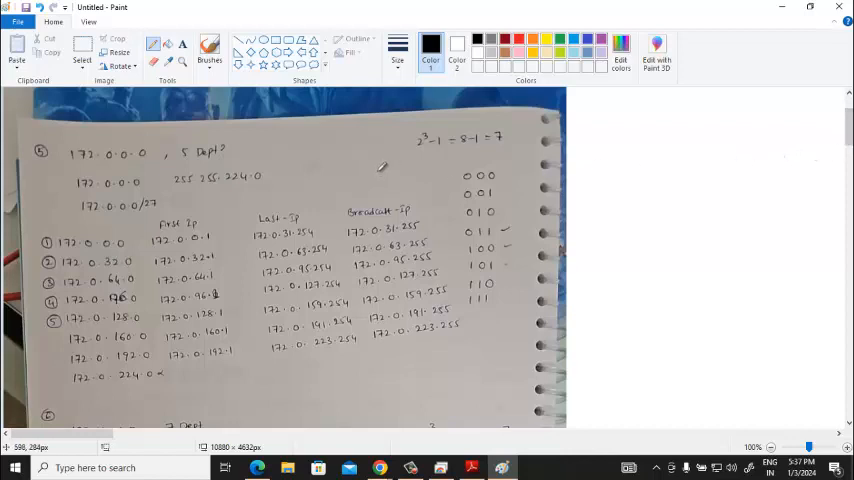
{"action": "mouse_move", "coordinate": [120, 316]}
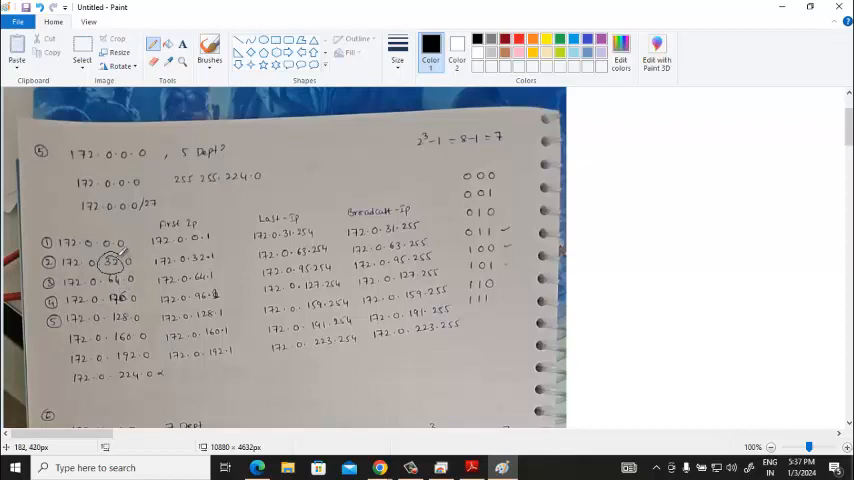
{"action": "left_click_drag", "start_coordinate": [120, 260], "coordinate": [164, 236]}
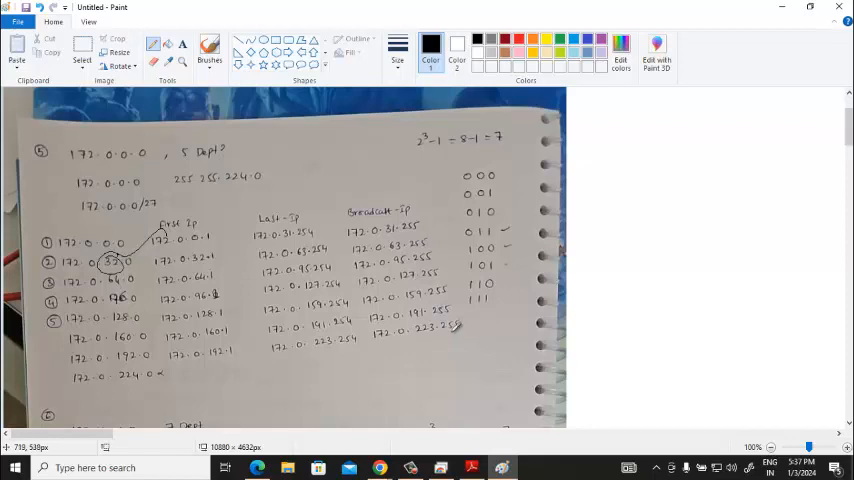
{"action": "left_click_drag", "start_coordinate": [350, 360], "coordinate": [436, 310]}
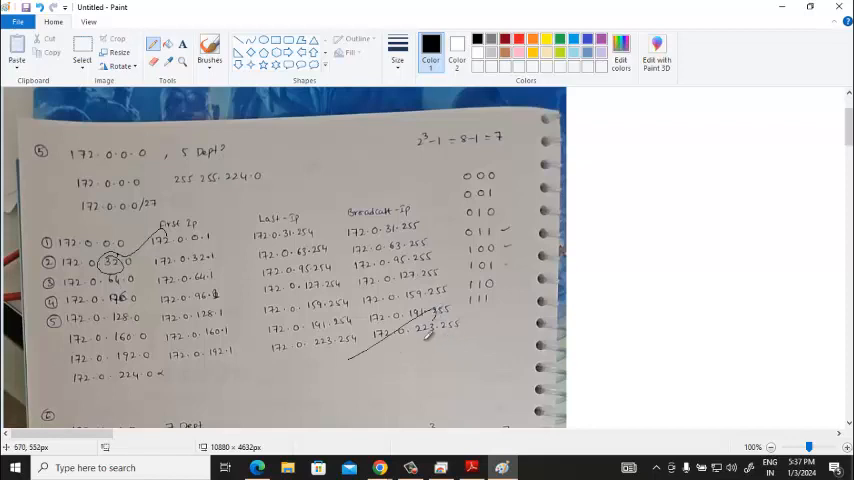
{"action": "scroll", "scroll_direction": "down", "scroll_amount": 3}
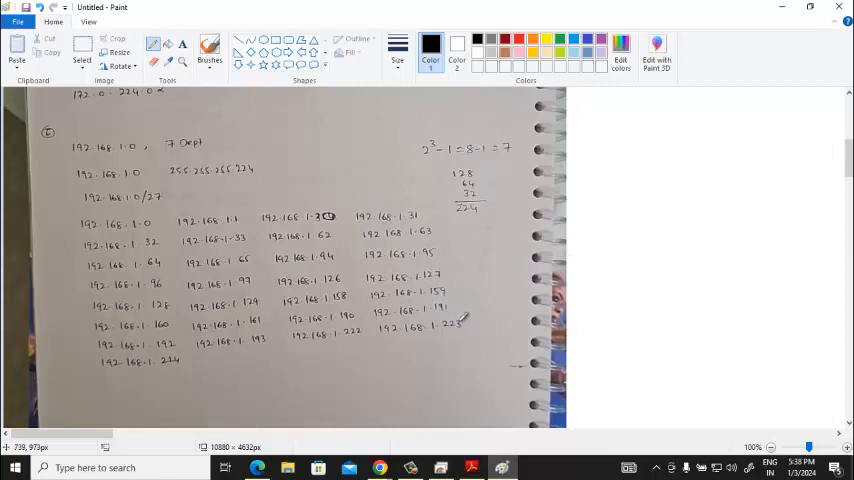
- Box the host-bit calculation and circle the new prefix on the 172.16.0.0 problem
{"action": "left_click_drag", "start_coordinate": [460, 320], "coordinate": [518, 290]}
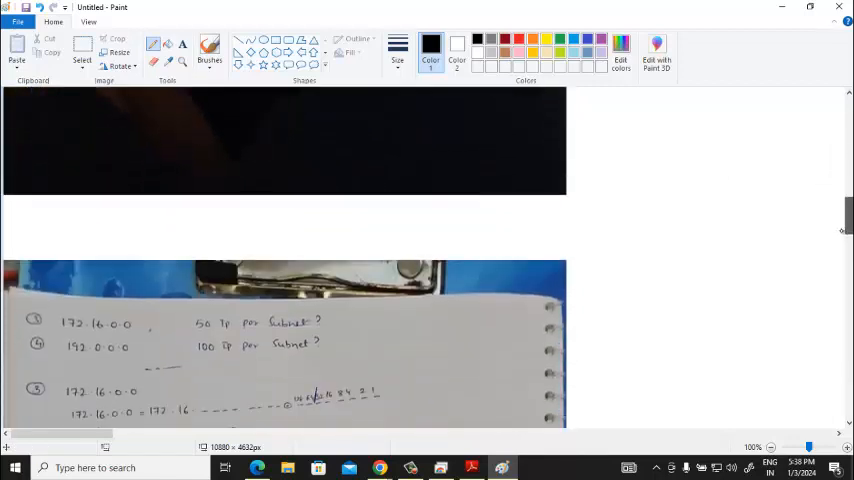
{"action": "scroll", "scroll_direction": "down", "scroll_amount": 3}
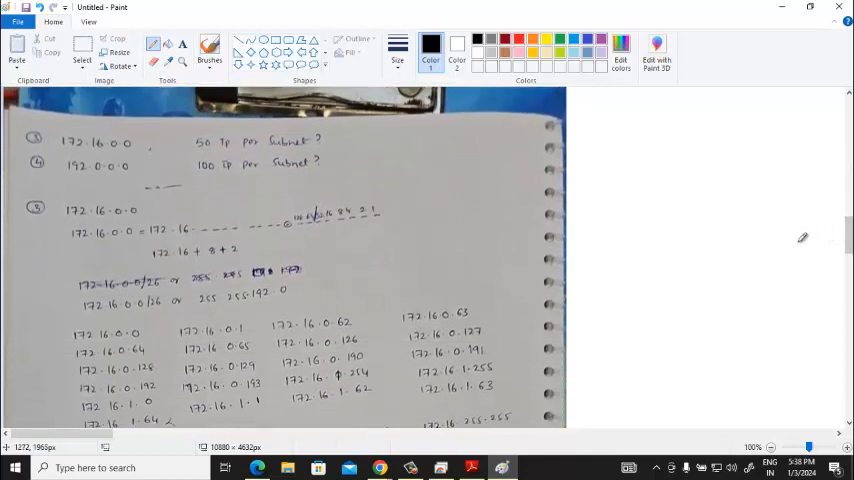
{"action": "mouse_move", "coordinate": [786, 222]}
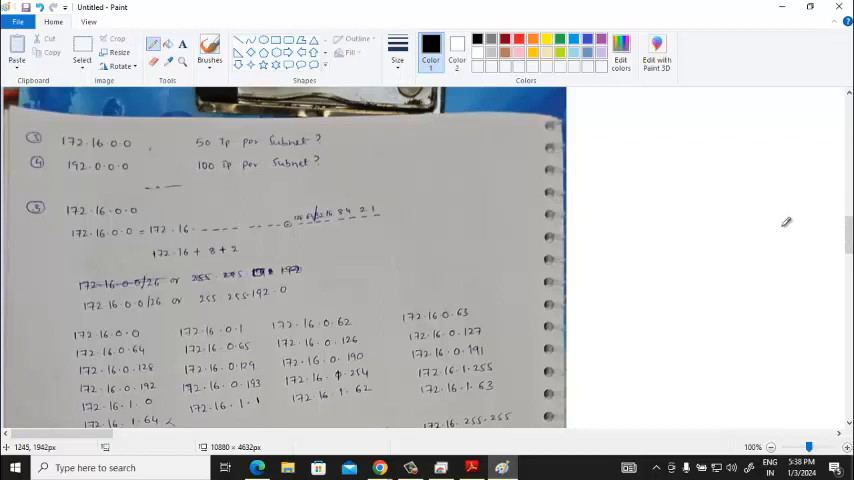
{"action": "mouse_move", "coordinate": [472, 236]}
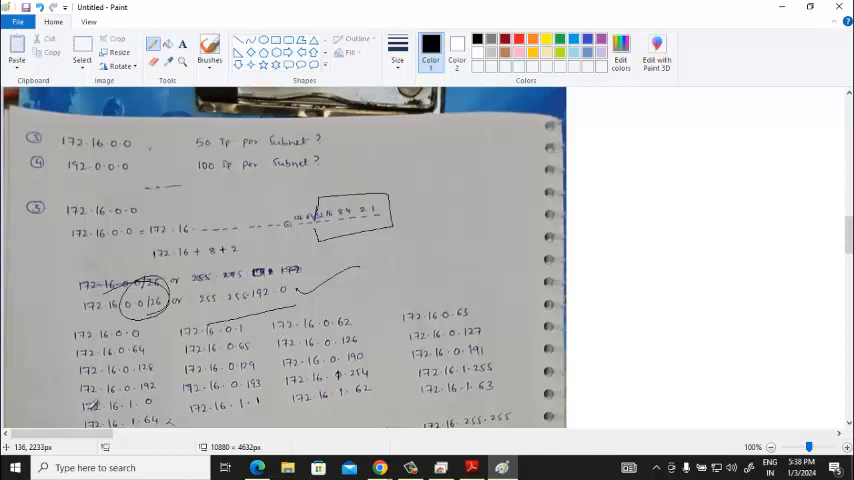
{"action": "mouse_move", "coordinate": [100, 390]}
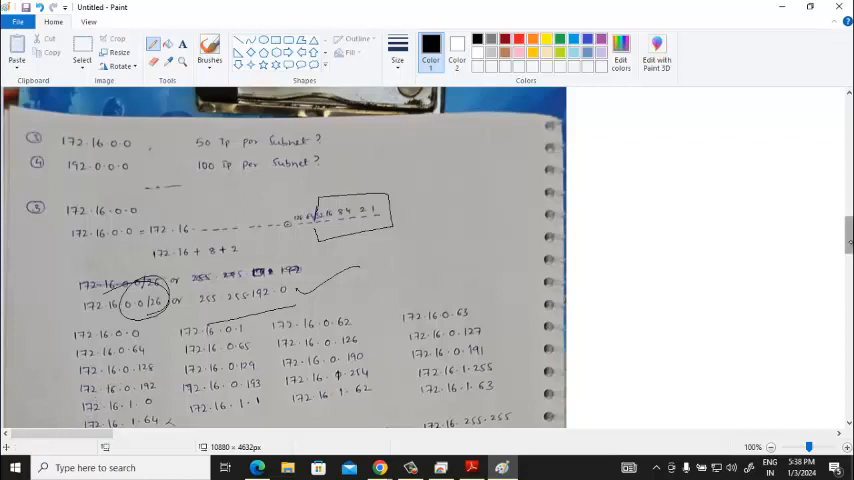
{"action": "scroll", "scroll_direction": "down", "scroll_amount": 3}
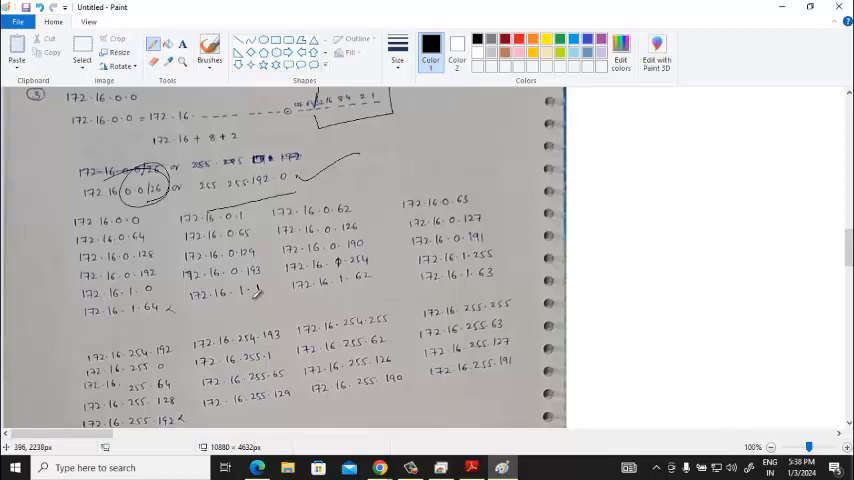
{"action": "mouse_move", "coordinate": [258, 292]}
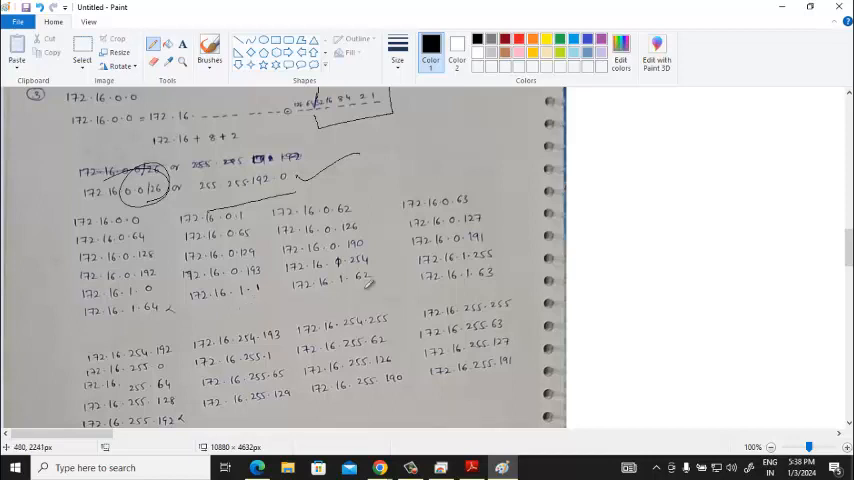
- Scroll through the 172.16 subnet listing down to the 192.0.0.0 problem
{"action": "scroll", "scroll_direction": "down", "scroll_amount": 3}
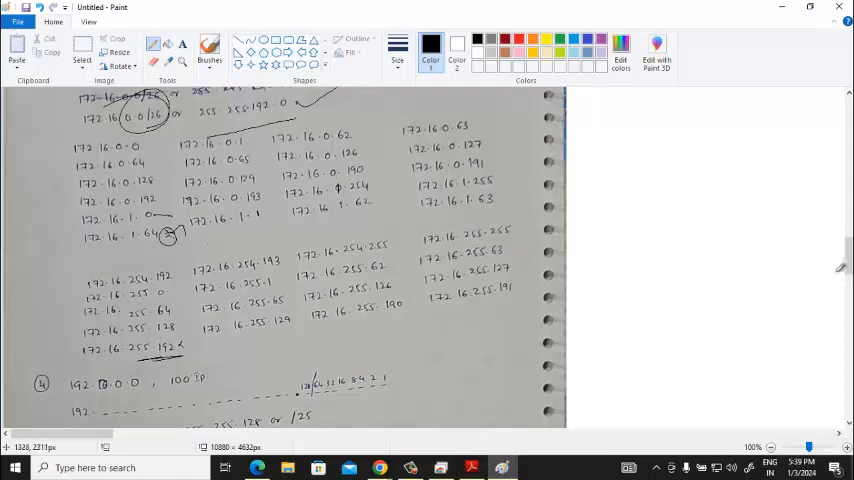
{"action": "mouse_move", "coordinate": [840, 264]}
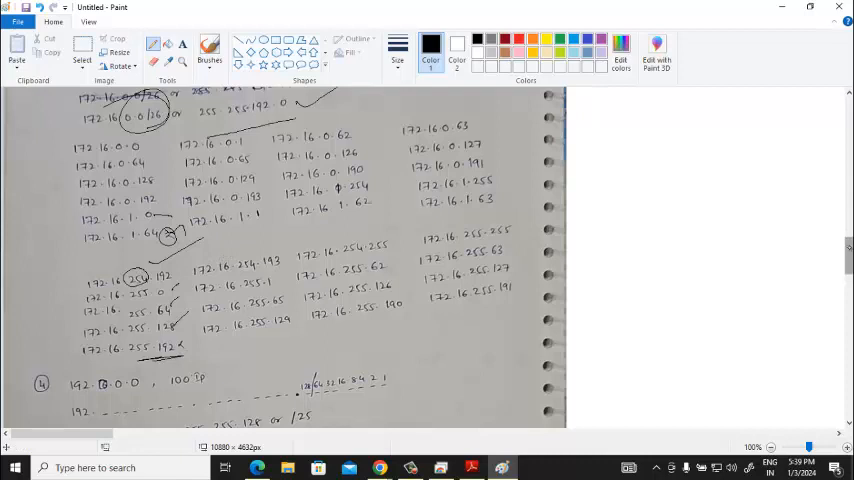
{"action": "scroll", "scroll_direction": "down", "scroll_amount": 3}
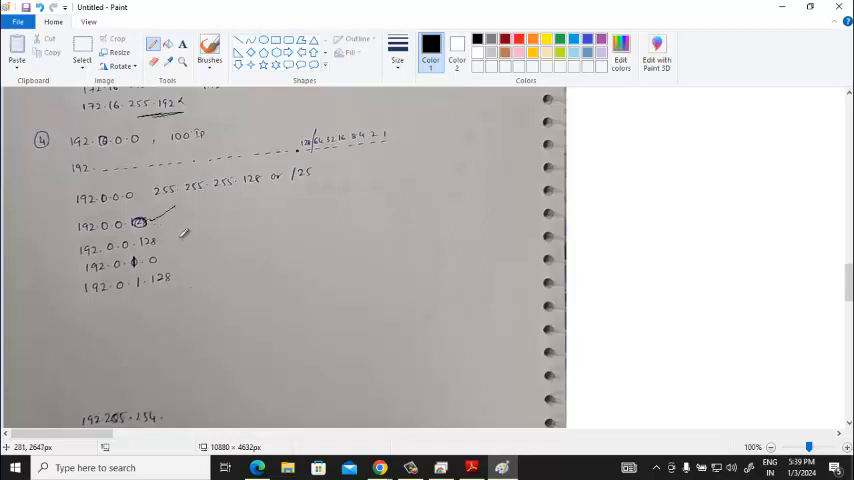
- Tick two 192.0.0.x subnet lines and handwrite 192.0.2.0 below the list
{"action": "left_click_drag", "start_coordinate": [170, 240], "coordinate": [184, 258]}
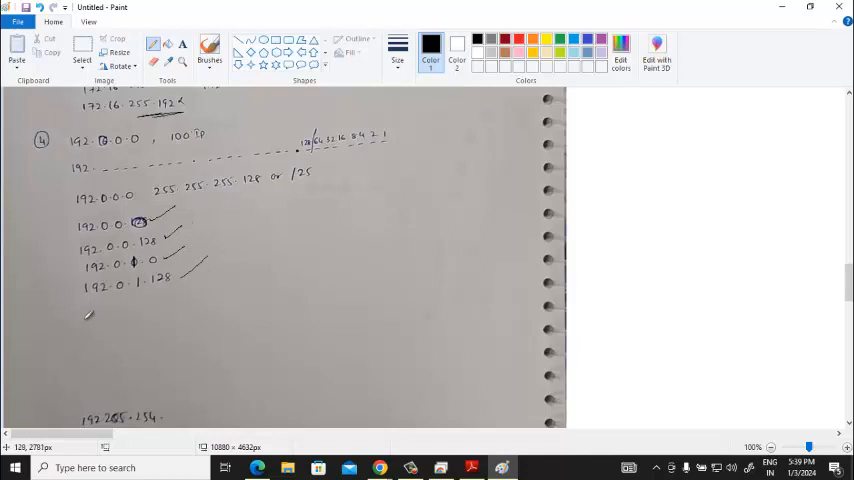
{"action": "left_click_drag", "start_coordinate": [84, 304], "coordinate": [98, 320]}
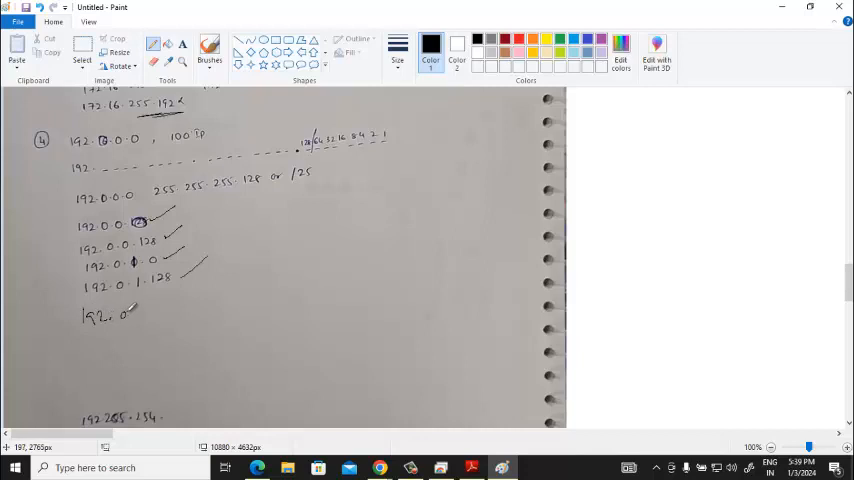
{"action": "left_click_drag", "start_coordinate": [130, 312], "coordinate": [150, 312]}
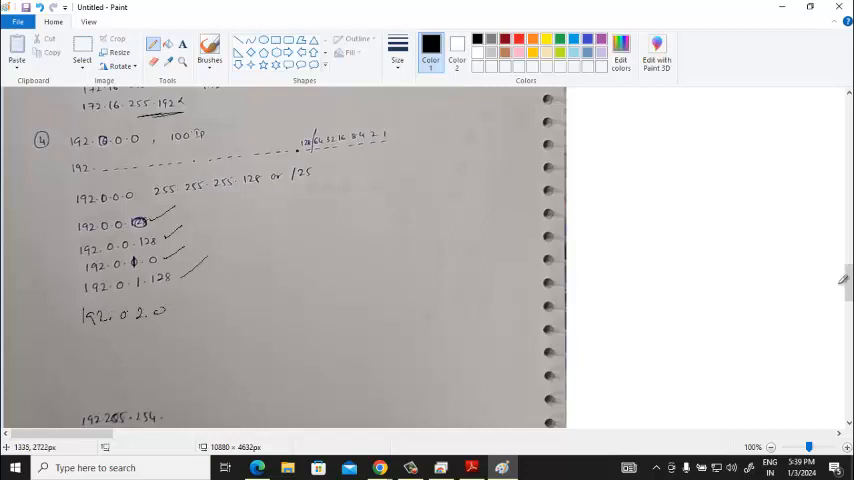
- Start writing a new "192." address near the bottom, then ready the Select tool
{"action": "scroll", "scroll_direction": "down", "scroll_amount": 3}
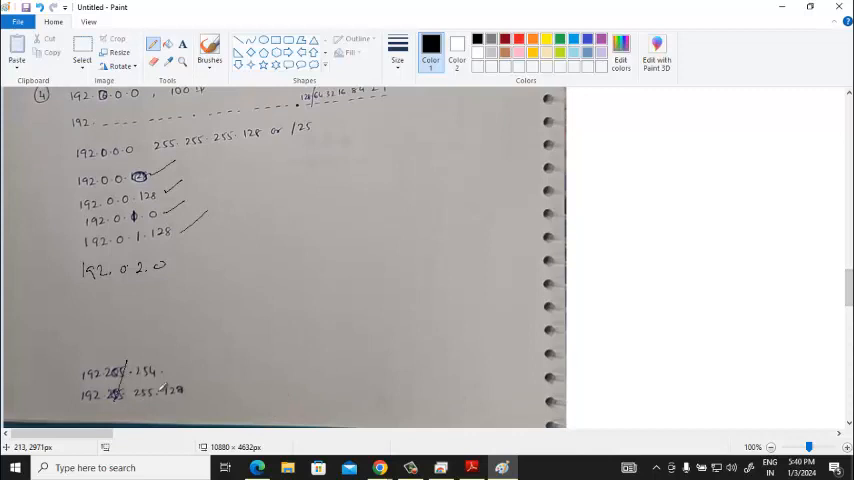
{"action": "left_click_drag", "start_coordinate": [268, 388], "coordinate": [296, 384]}
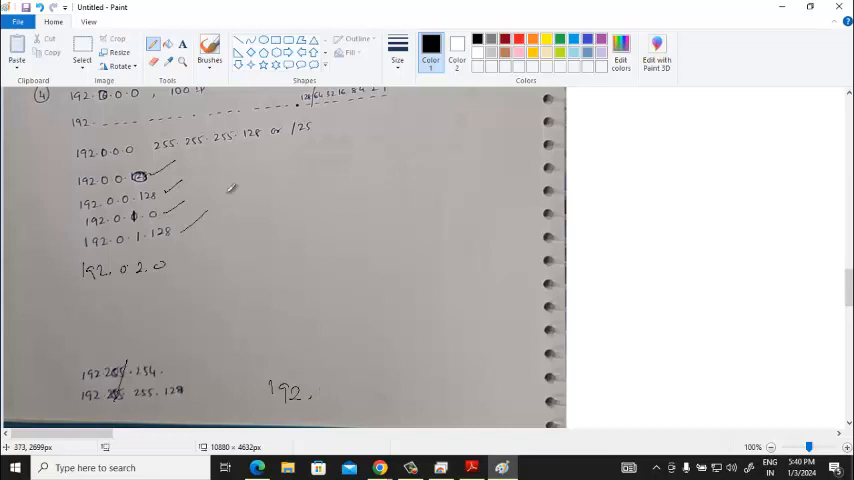
{"action": "left_click", "coordinate": [82, 52]}
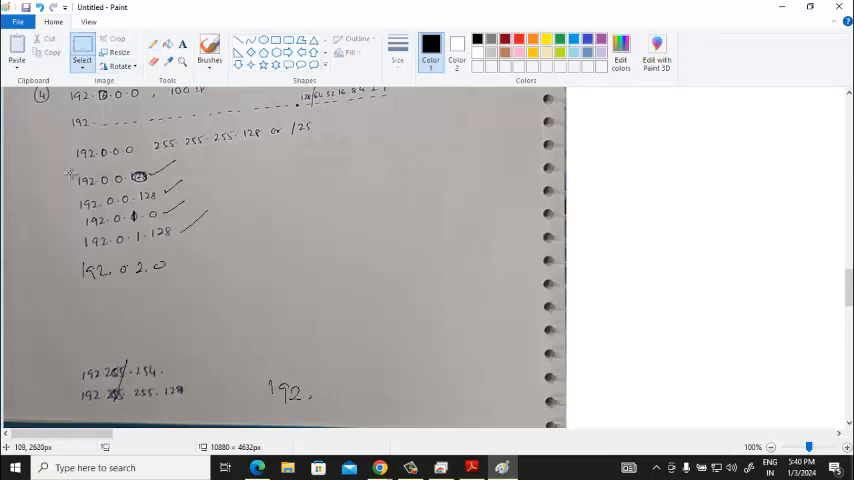
- Move notes aside, outline 192.0.0.0 in red, write subnet addresses and red row marks
{"action": "left_click_drag", "start_coordinate": [68, 168], "coordinate": [380, 416]}
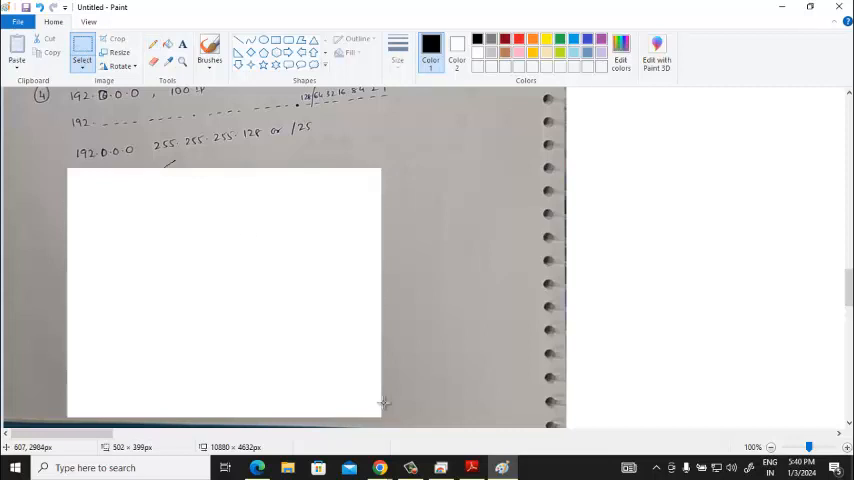
{"action": "mouse_move", "coordinate": [248, 212]}
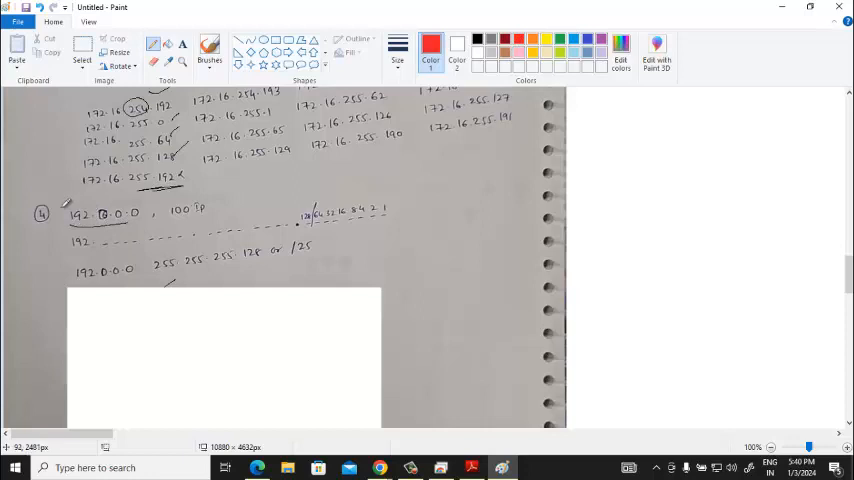
{"action": "left_click_drag", "start_coordinate": [68, 208], "coordinate": [124, 230]}
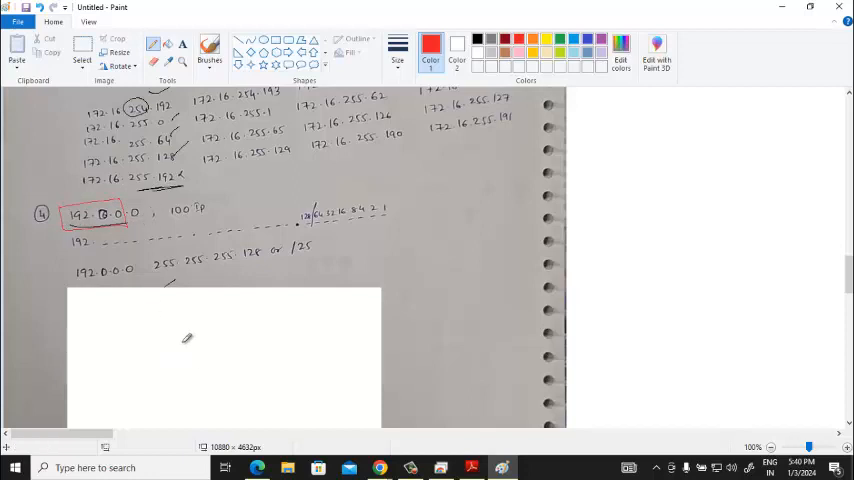
{"action": "mouse_move", "coordinate": [88, 308]}
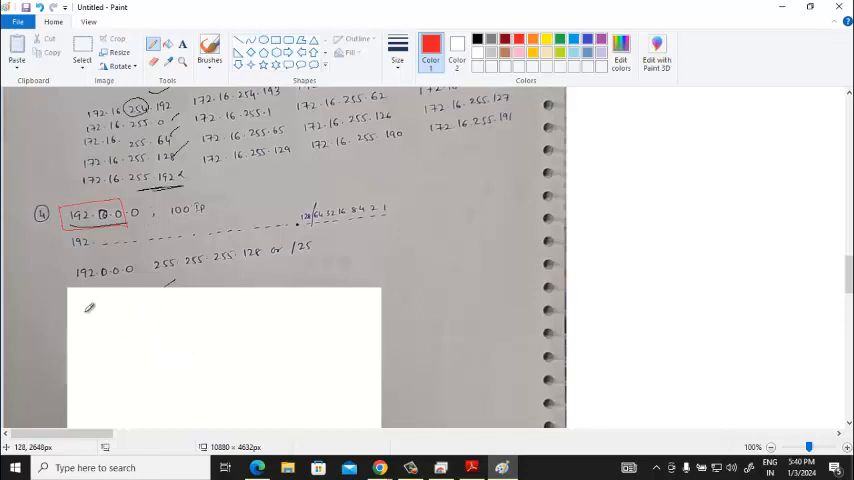
{"action": "left_click_drag", "start_coordinate": [84, 316], "coordinate": [124, 312]}
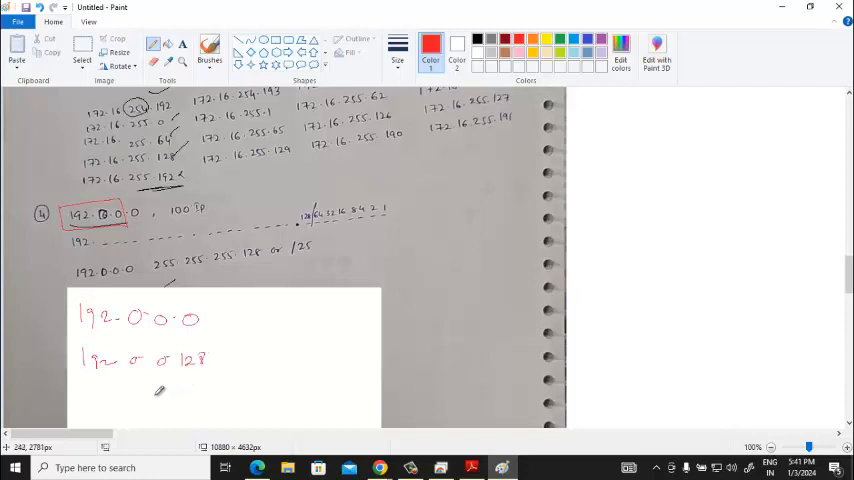
{"action": "mouse_move", "coordinate": [96, 392]}
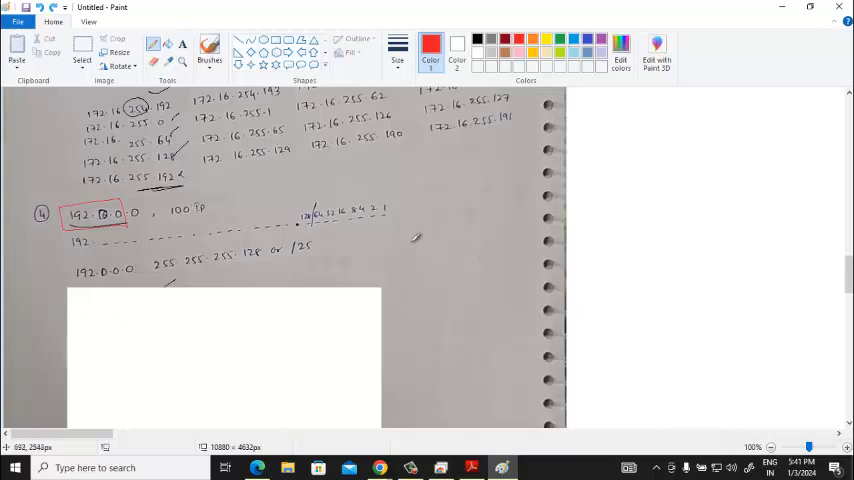
{"action": "left_click_drag", "start_coordinate": [296, 196], "coordinate": [320, 224]}
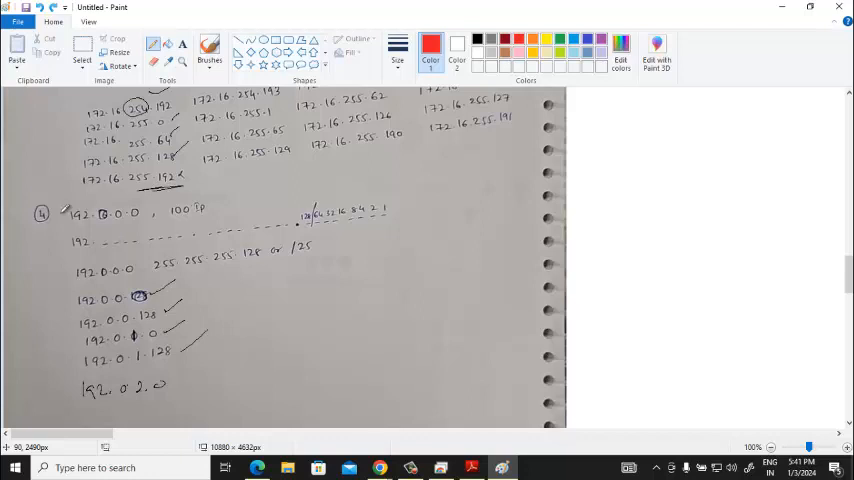
{"action": "mouse_move", "coordinate": [718, 252]}
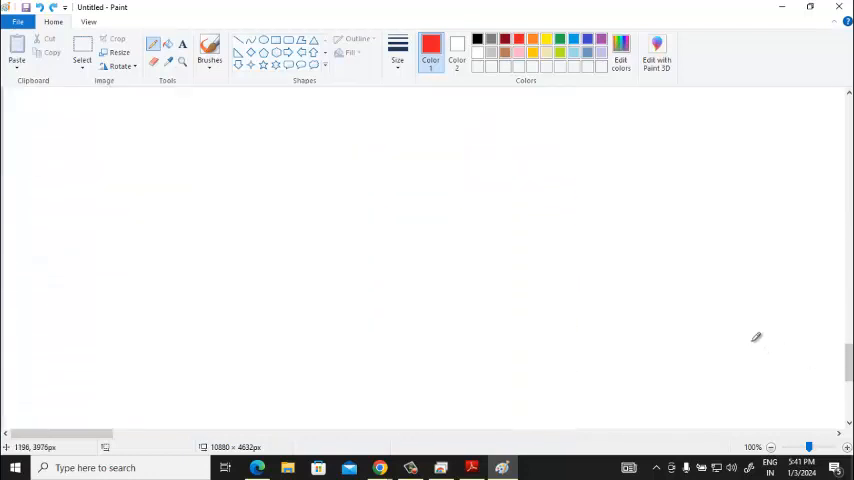
{"action": "mouse_move", "coordinate": [768, 316]}
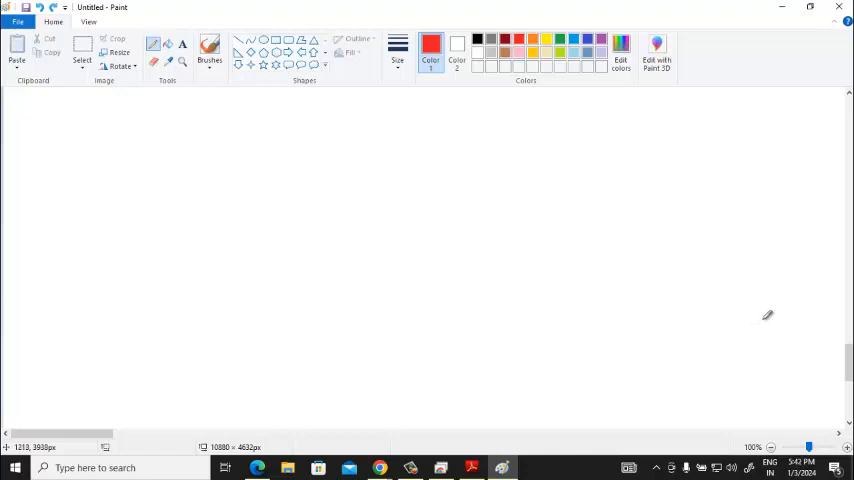
{"action": "mouse_move", "coordinate": [760, 296]}
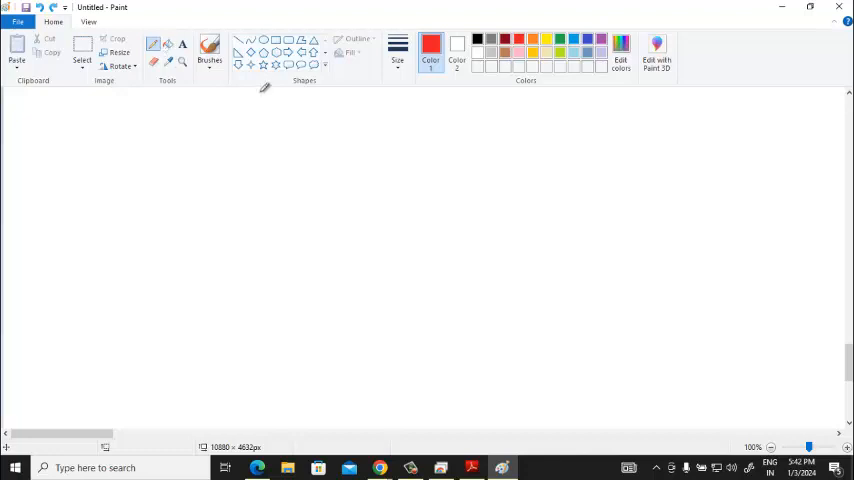
{"action": "mouse_move", "coordinate": [48, 128]}
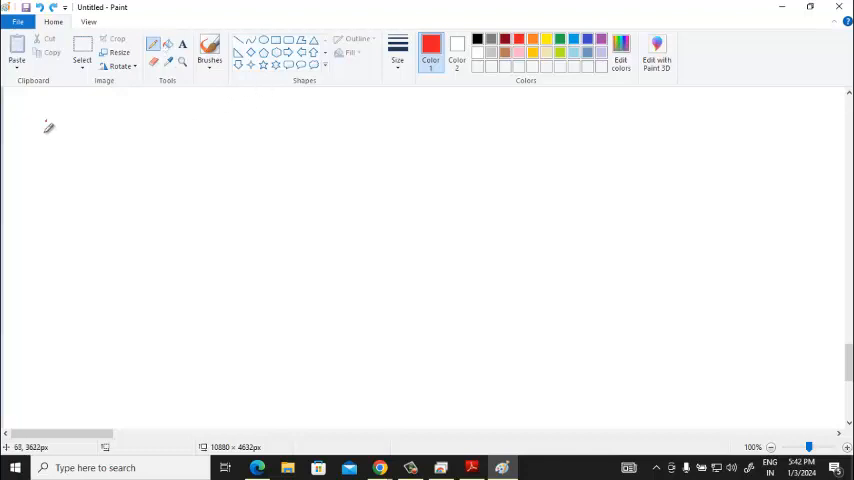
- Handwrite the red heading naming the first method, second method and "IP Per subnet"
{"action": "left_click_drag", "start_coordinate": [42, 130], "coordinate": [116, 134]}
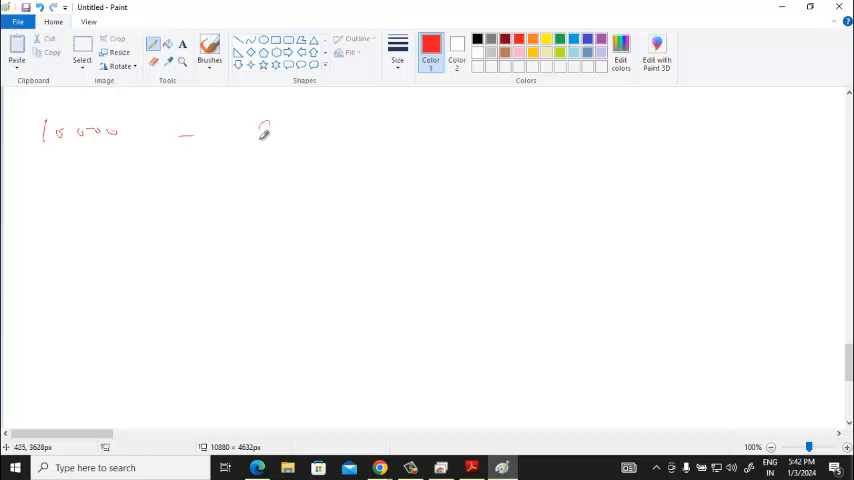
{"action": "left_click_drag", "start_coordinate": [248, 138], "coordinate": [308, 130]}
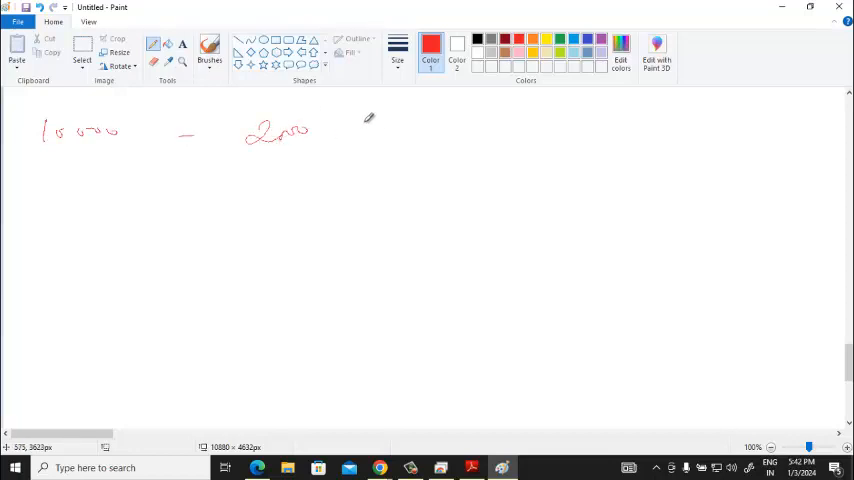
{"action": "left_click_drag", "start_coordinate": [356, 120], "coordinate": [400, 144]}
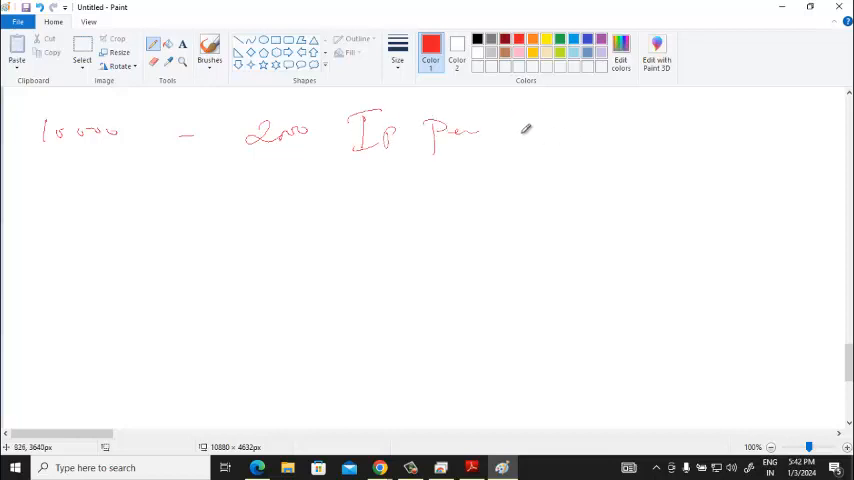
{"action": "left_click_drag", "start_coordinate": [510, 140], "coordinate": [540, 126]}
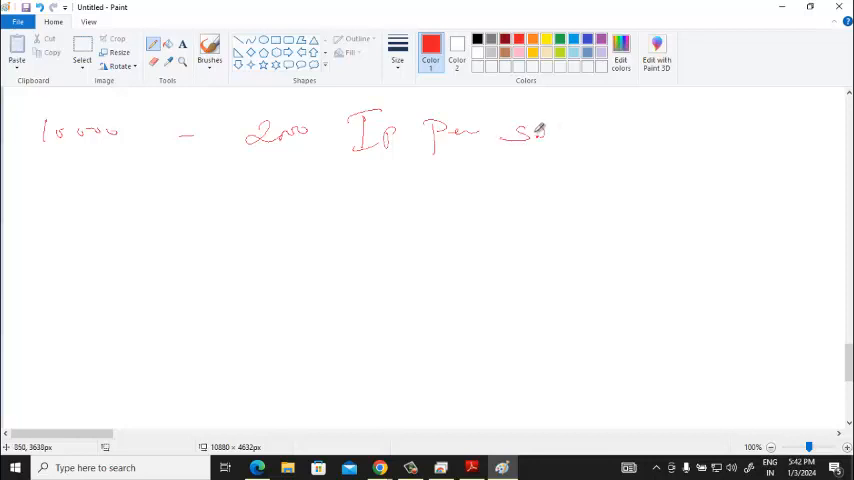
{"action": "left_click_drag", "start_coordinate": [524, 136], "coordinate": [616, 136]}
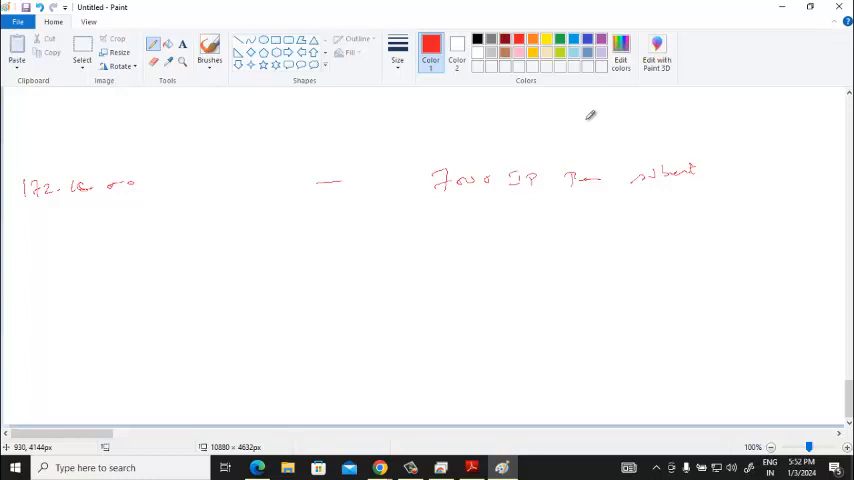
{"action": "mouse_move", "coordinate": [240, 260]}
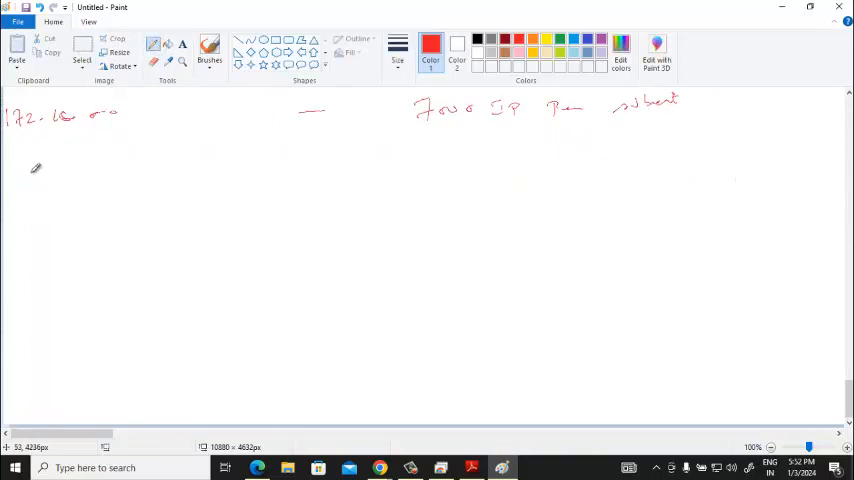
- Write 172.16 with two groups of dashed bit placeholders after it
{"action": "left_click_drag", "start_coordinate": [18, 168], "coordinate": [60, 168]}
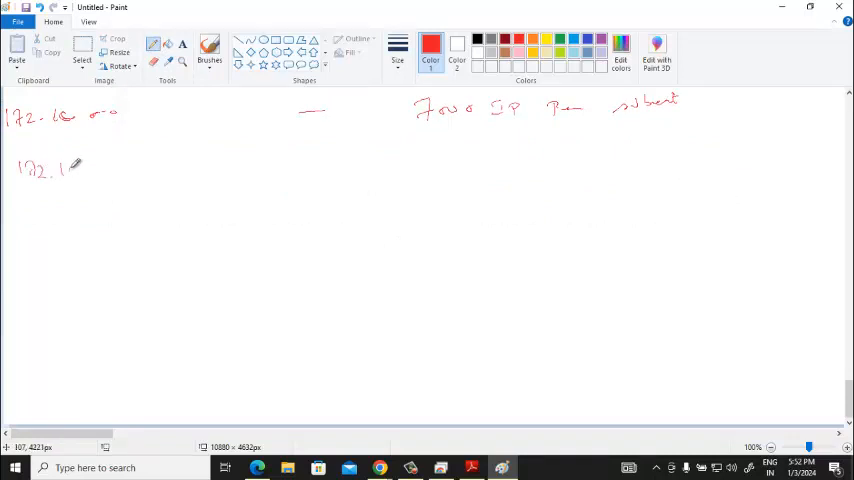
{"action": "left_click_drag", "start_coordinate": [90, 172], "coordinate": [160, 176]}
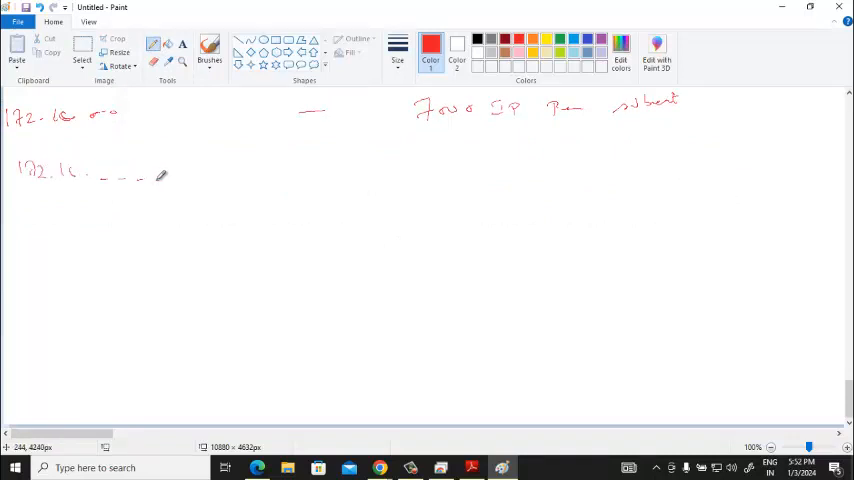
{"action": "left_click_drag", "start_coordinate": [160, 176], "coordinate": [244, 176]}
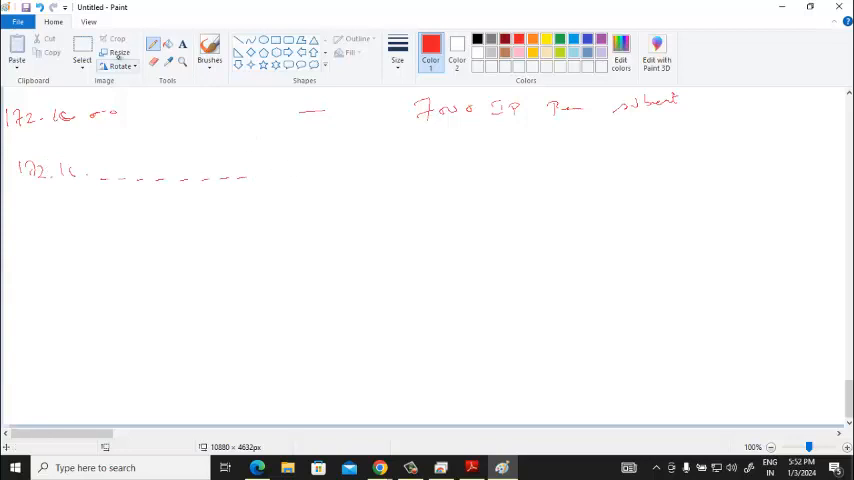
{"action": "left_click_drag", "start_coordinate": [100, 168], "coordinate": [268, 200]}
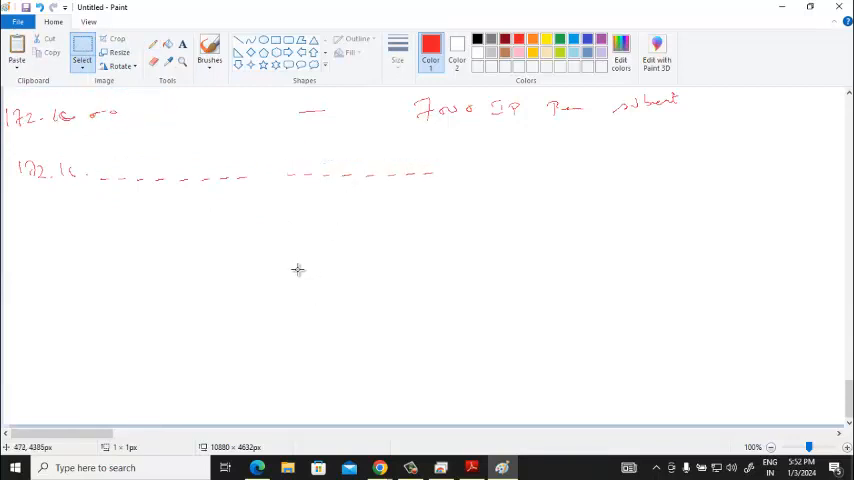
{"action": "mouse_move", "coordinate": [284, 270]}
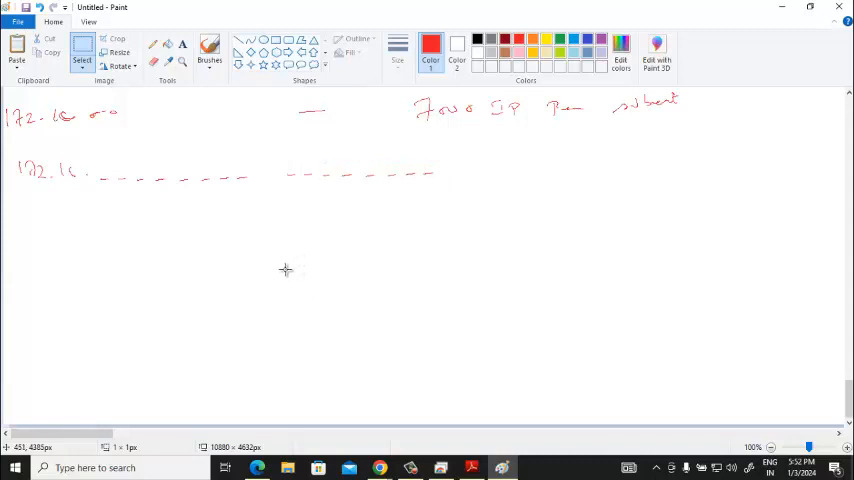
{"action": "mouse_move", "coordinate": [296, 250]}
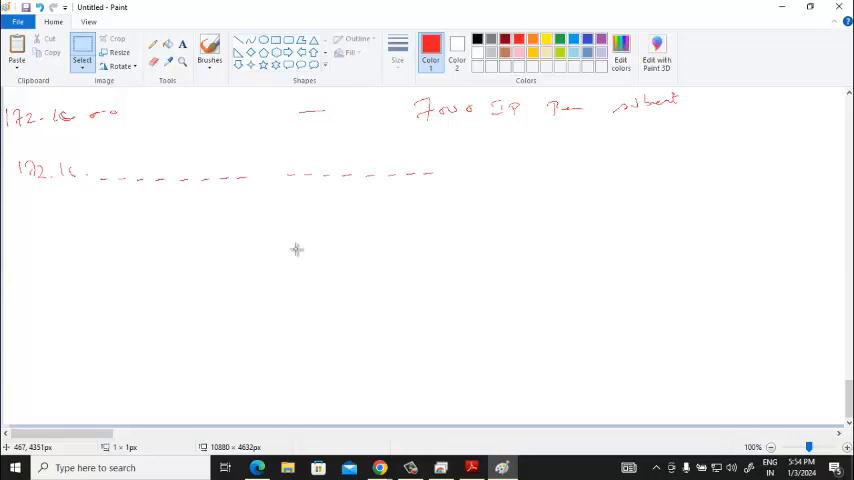
{"action": "mouse_move", "coordinate": [16, 188]}
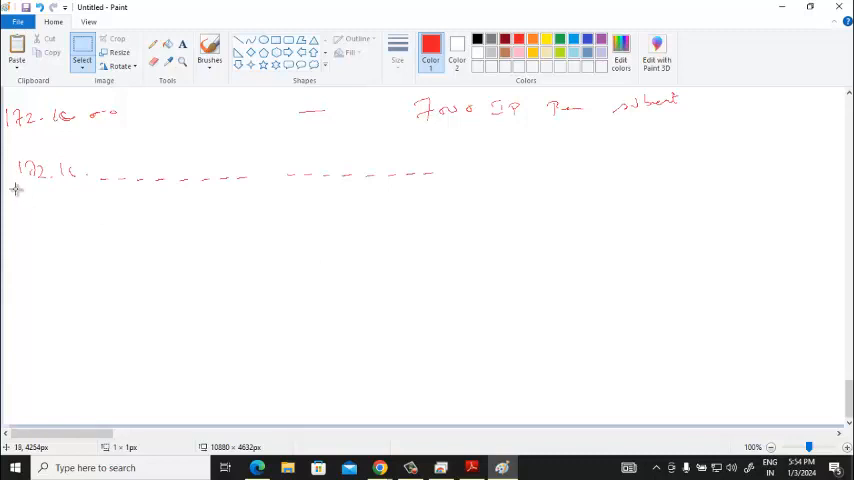
- Label a group of dashes on the 172.16 line as 8 bits
{"action": "left_click_drag", "start_coordinate": [14, 190], "coordinate": [56, 184]}
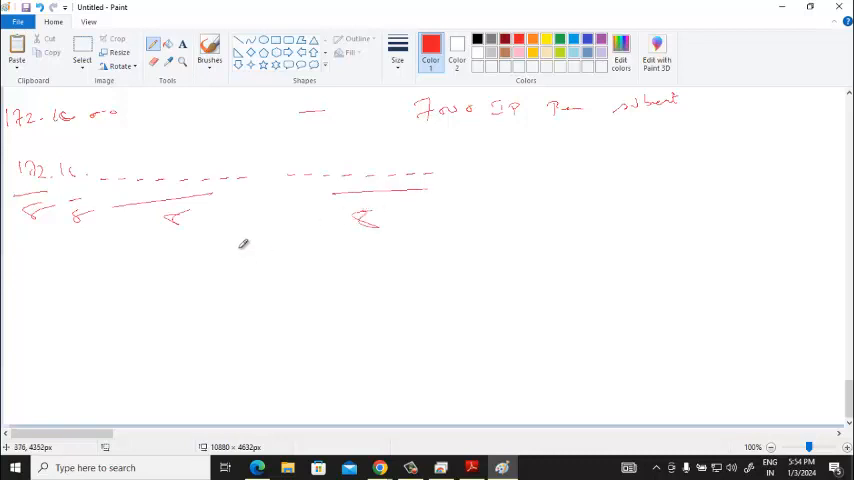
{"action": "mouse_move", "coordinate": [240, 232]}
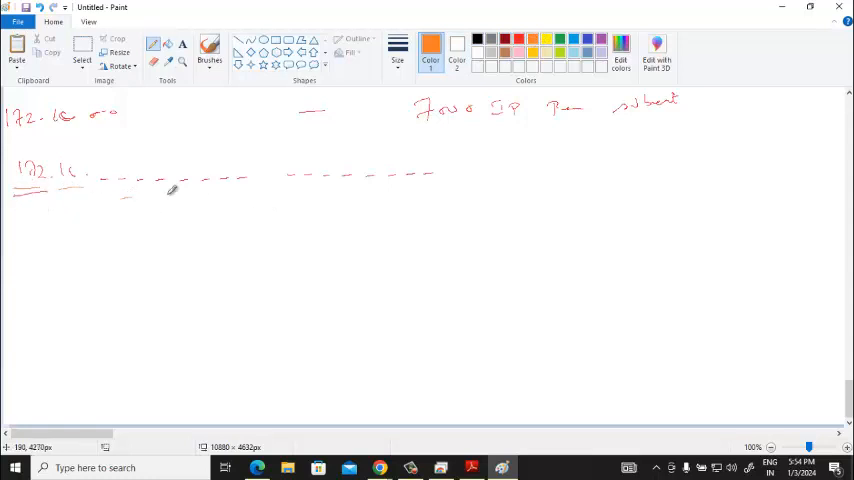
- Write bit values beneath the 172.16 dashes and sketch a curved arrow by the short dash
{"action": "left_click_drag", "start_coordinate": [124, 192], "coordinate": [200, 188]}
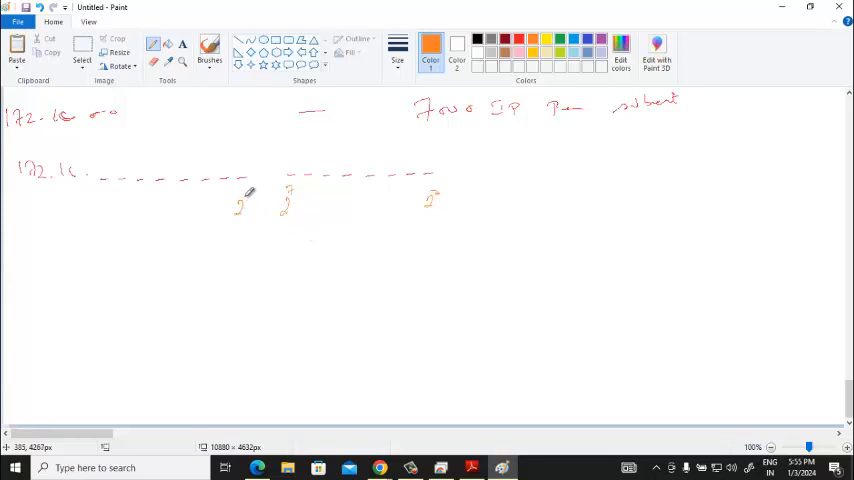
{"action": "left_click_drag", "start_coordinate": [50, 316], "coordinate": [456, 264]}
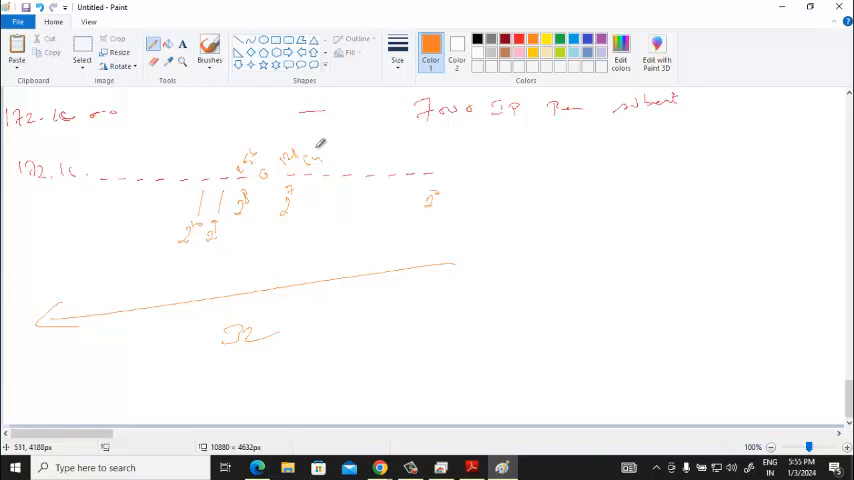
{"action": "mouse_move", "coordinate": [336, 184]}
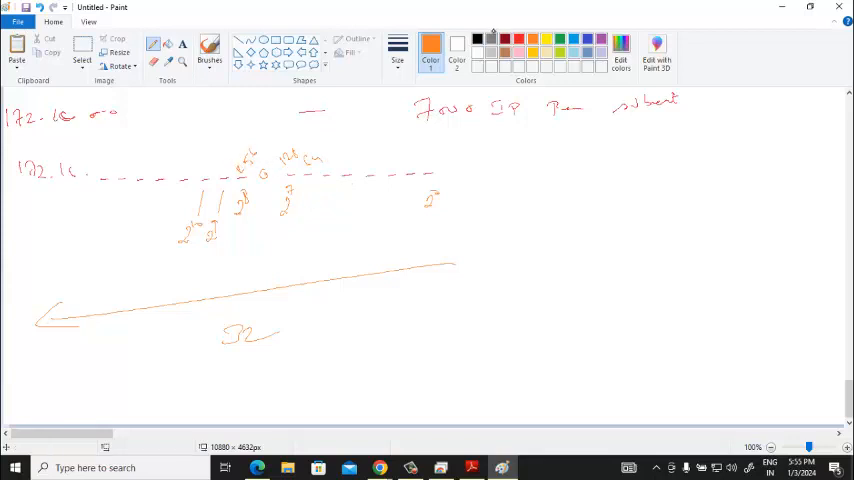
{"action": "left_click", "coordinate": [504, 40]}
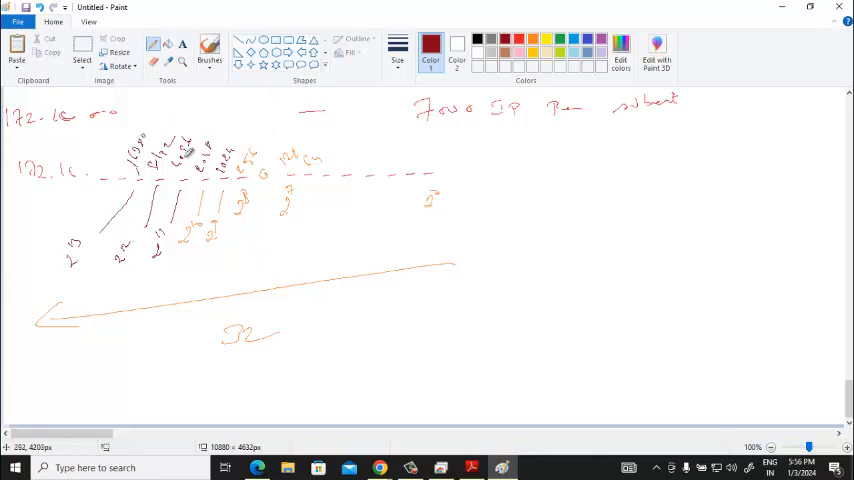
{"action": "left_click_drag", "start_coordinate": [270, 128], "coordinate": [430, 158]}
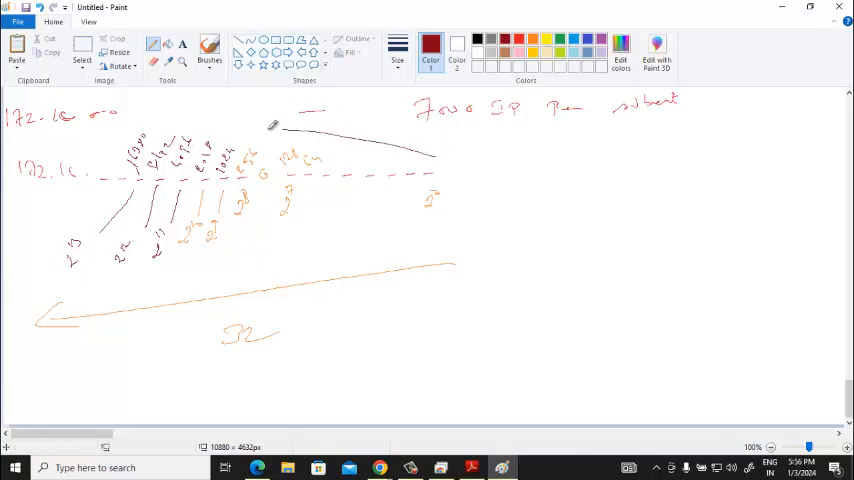
{"action": "left_click_drag", "start_coordinate": [276, 126], "coordinate": [384, 156]}
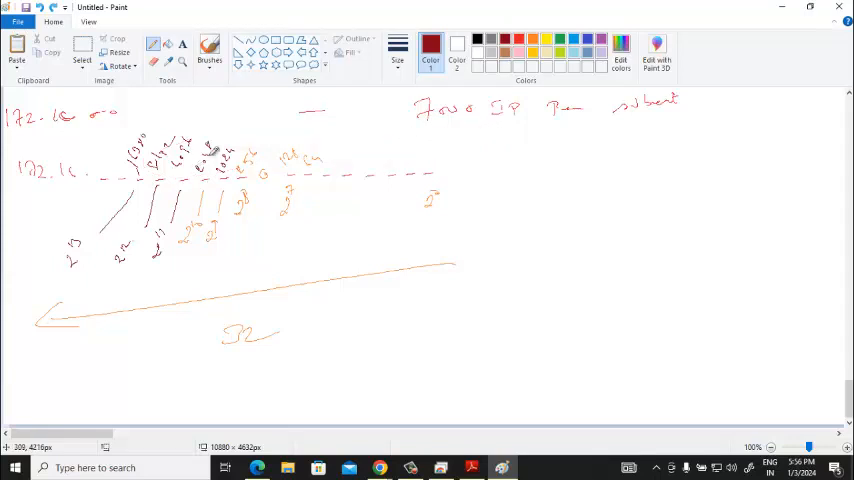
- Add a black outline and write 32 beside the diagram, then switch to blue ink
{"action": "left_click", "coordinate": [430, 46]}
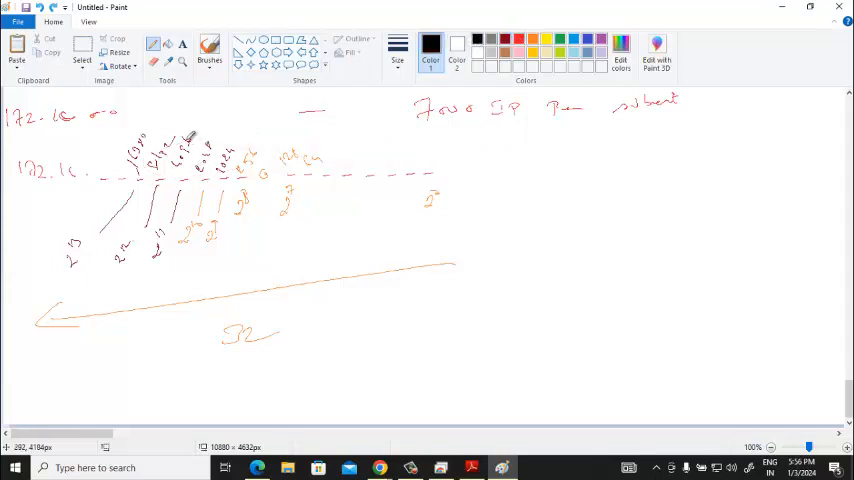
{"action": "left_click_drag", "start_coordinate": [190, 126], "coordinate": [330, 216]}
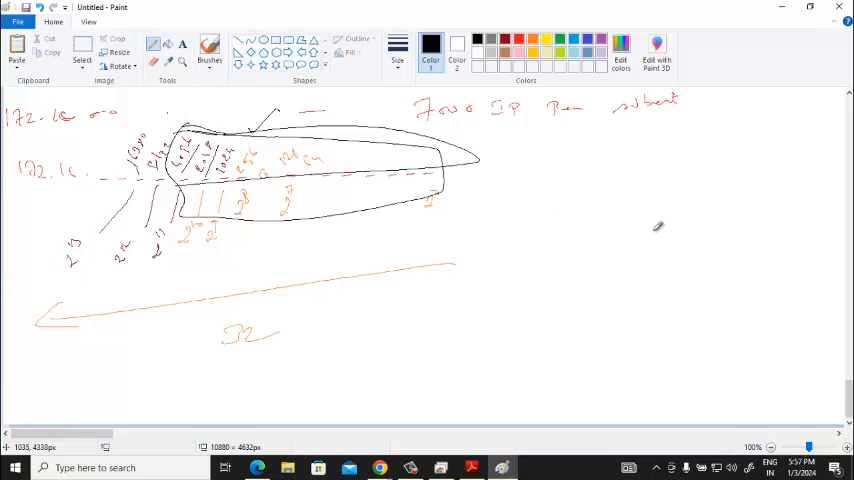
{"action": "left_click_drag", "start_coordinate": [628, 236], "coordinate": [688, 260]}
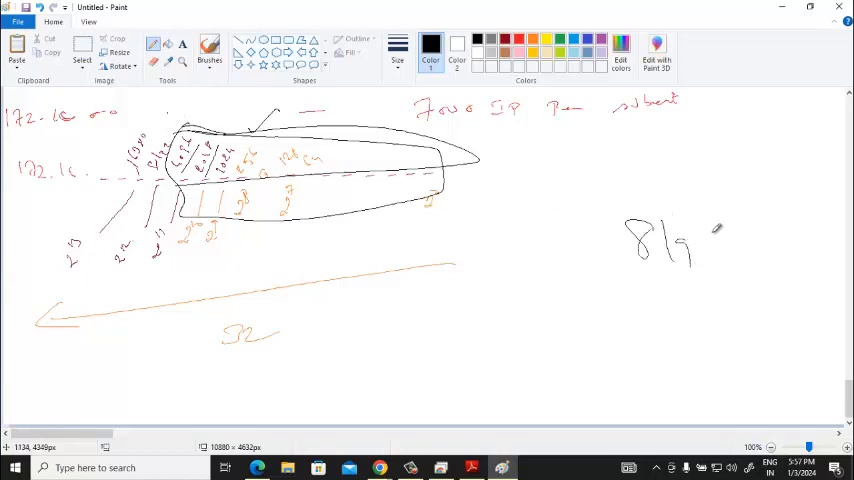
{"action": "left_click_drag", "start_coordinate": [718, 228], "coordinate": [720, 276]}
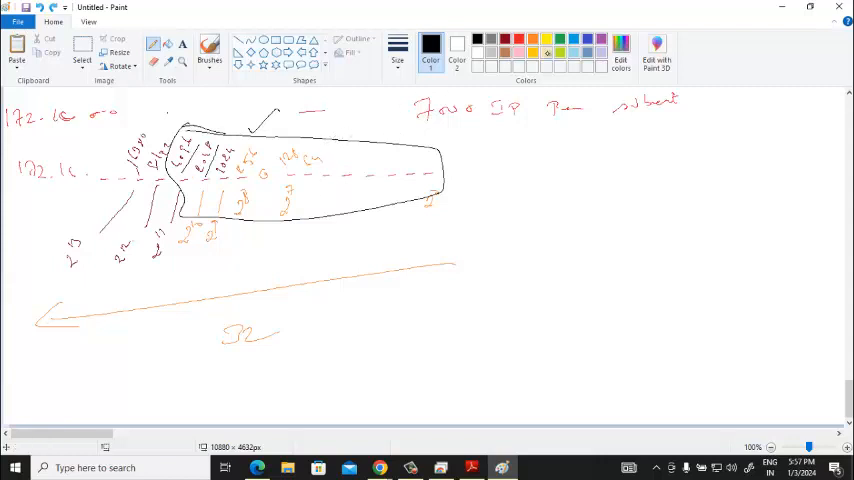
{"action": "left_click", "coordinate": [396, 48]}
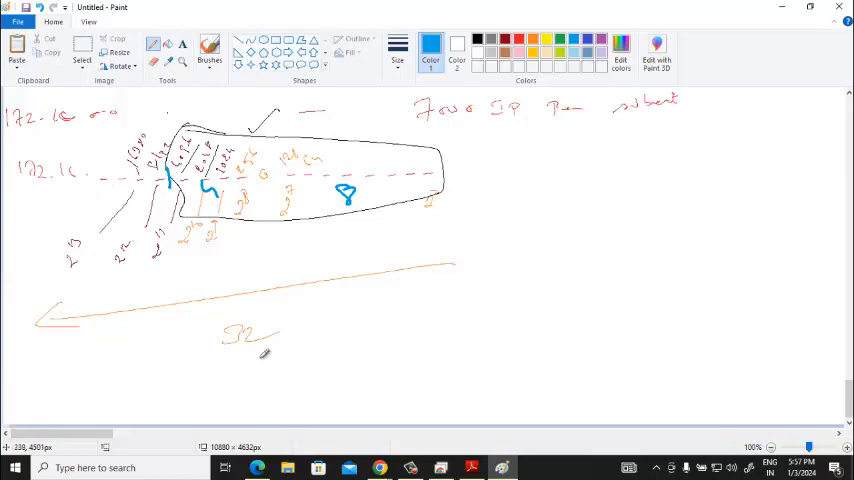
- Mark the borrowed bits, write the dotted 172.16 line and first subnet 172.16.0.0
{"action": "left_click_drag", "start_coordinate": [392, 310], "coordinate": [438, 310]}
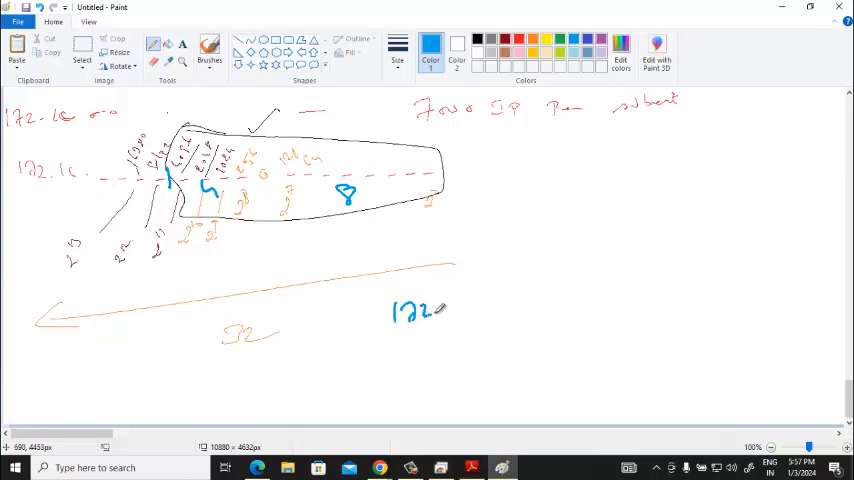
{"action": "left_click_drag", "start_coordinate": [436, 310], "coordinate": [490, 310]}
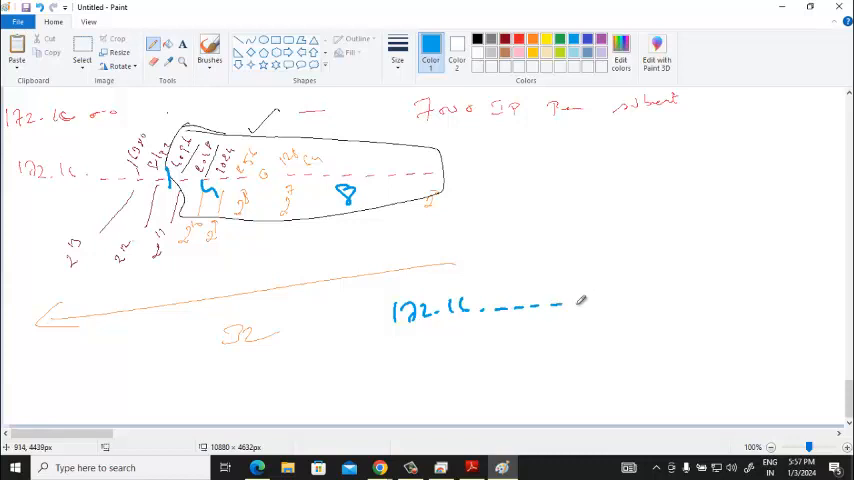
{"action": "left_click_drag", "start_coordinate": [576, 304], "coordinate": [644, 292]}
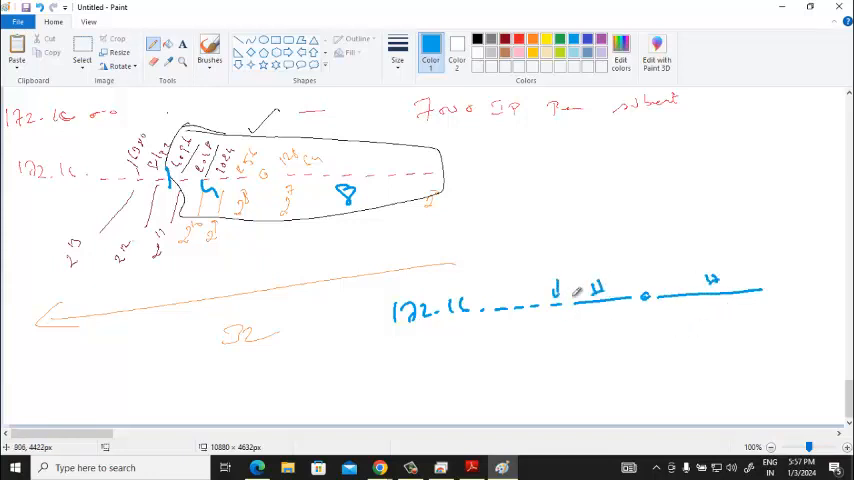
{"action": "left_click_drag", "start_coordinate": [560, 244], "coordinate": [548, 264]}
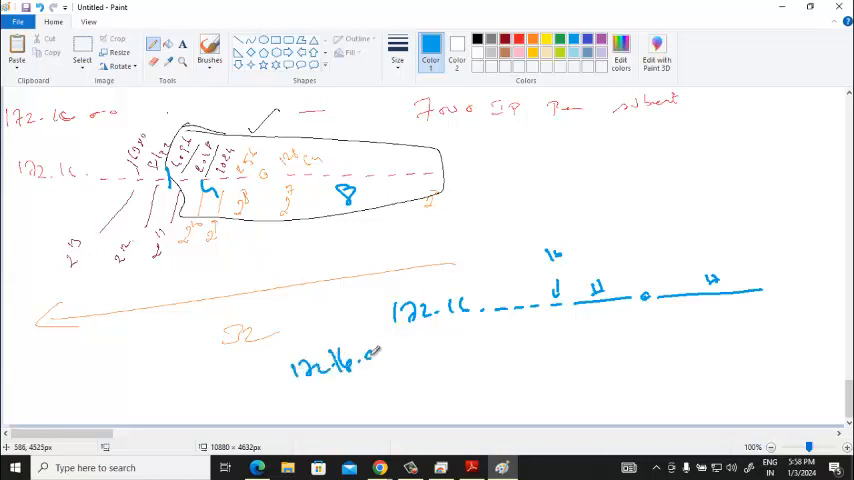
- Write the next subnet 172.16.16.0 and the new mask 255.255.240.0
{"action": "left_click_drag", "start_coordinate": [304, 390], "coordinate": [356, 392]}
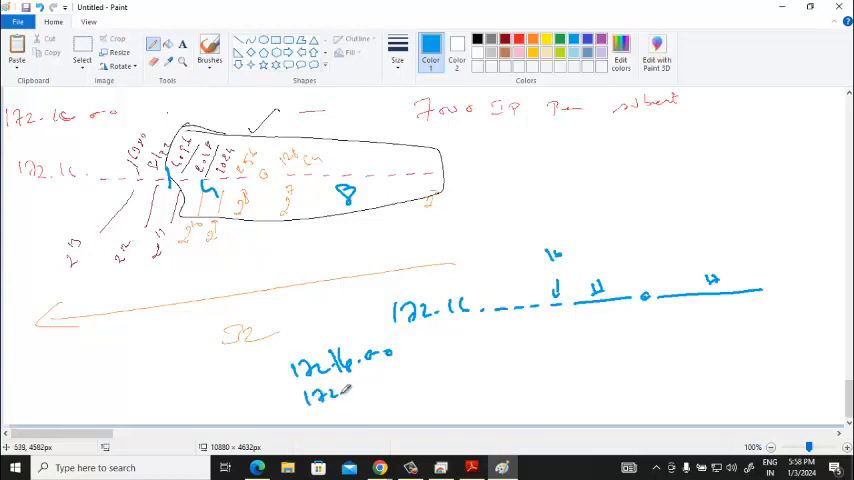
{"action": "left_click_drag", "start_coordinate": [300, 388], "coordinate": [404, 388]}
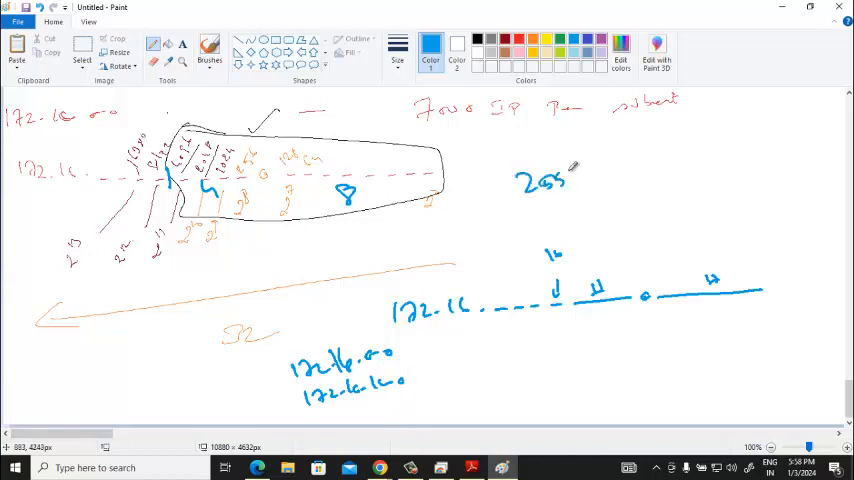
{"action": "left_click_drag", "start_coordinate": [576, 170], "coordinate": [660, 164]}
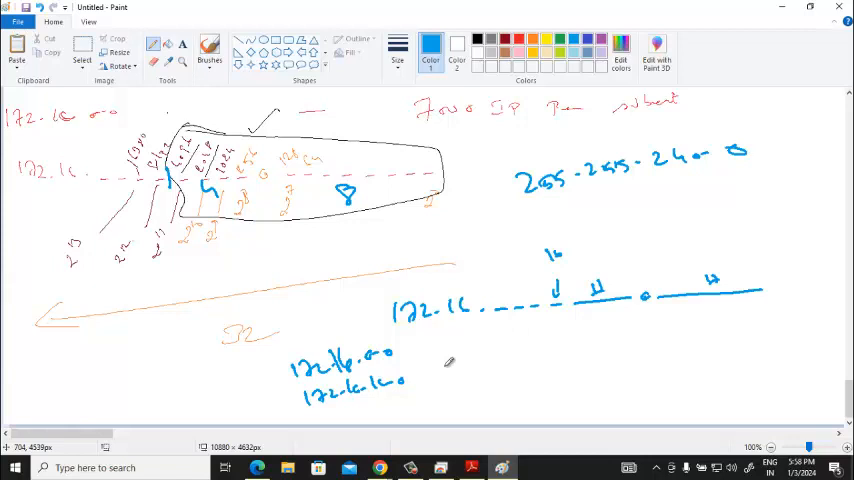
{"action": "mouse_move", "coordinate": [804, 344]}
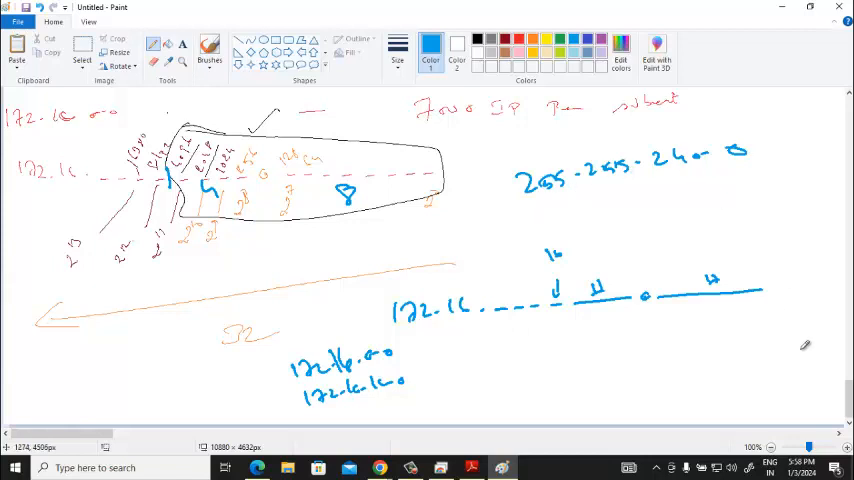
- Scroll down to a clear canvas area for the 10.0.0.0 problem
{"action": "scroll", "scroll_direction": "down", "scroll_amount": 3}
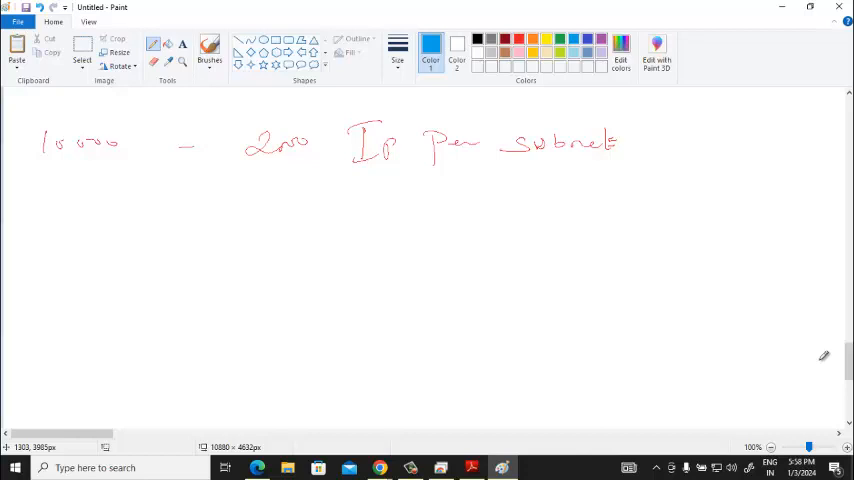
{"action": "mouse_move", "coordinate": [640, 218]}
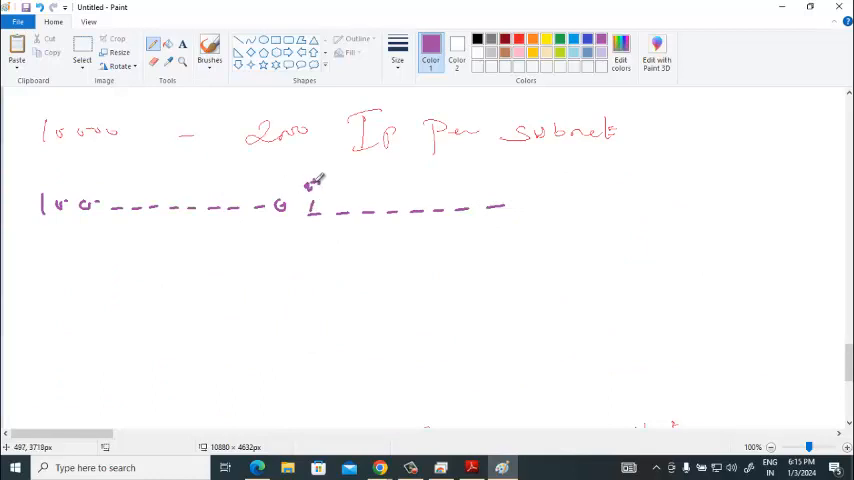
{"action": "mouse_move", "coordinate": [316, 184]}
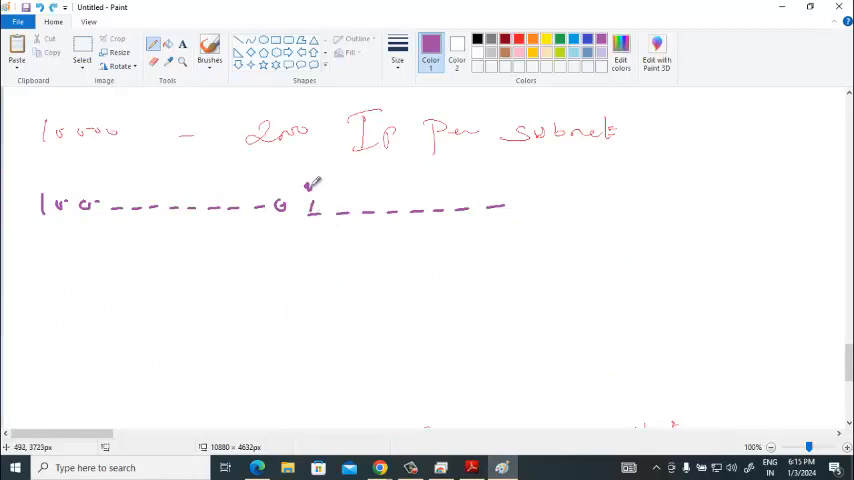
- Box the borrowed bits on the 10.0 bit line and write the increment 8 below it
{"action": "left_click_drag", "start_coordinate": [304, 190], "coordinate": [324, 176]}
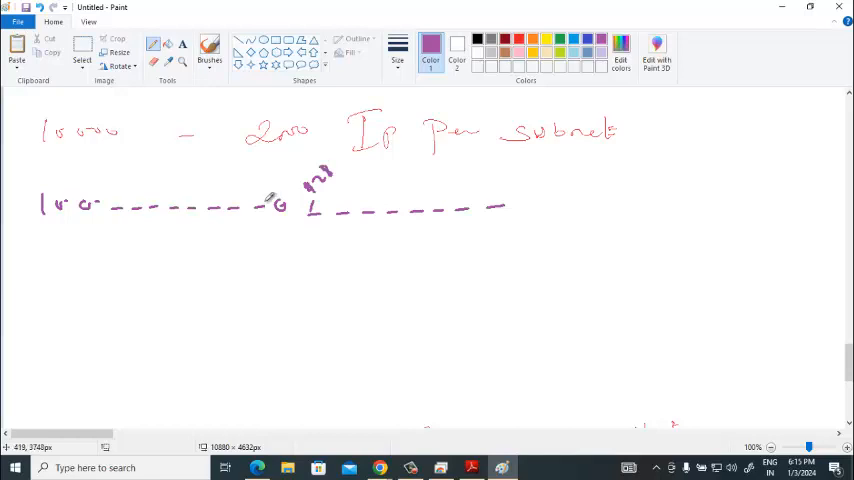
{"action": "left_click_drag", "start_coordinate": [250, 196], "coordinate": [284, 164]}
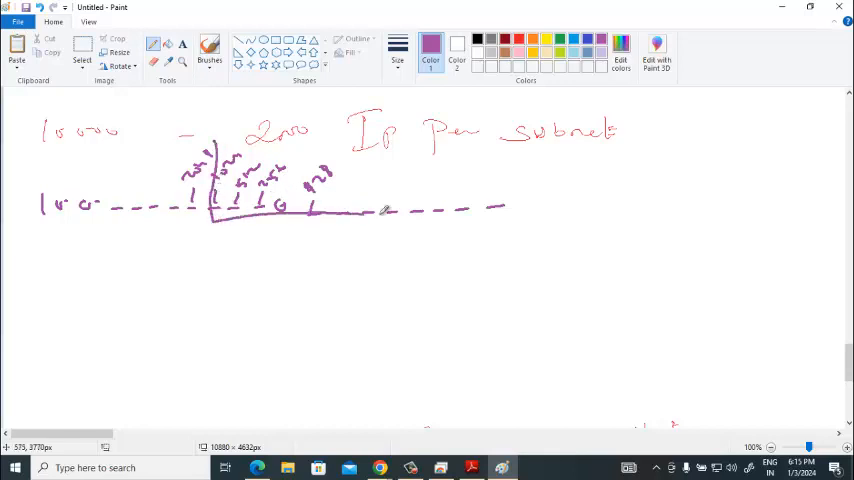
{"action": "left_click_drag", "start_coordinate": [244, 136], "coordinate": [516, 210]}
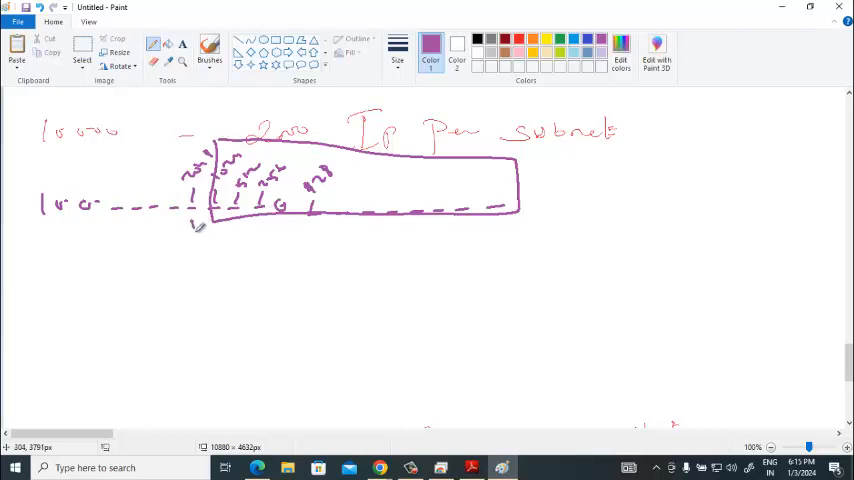
{"action": "left_click_drag", "start_coordinate": [200, 224], "coordinate": [188, 218]}
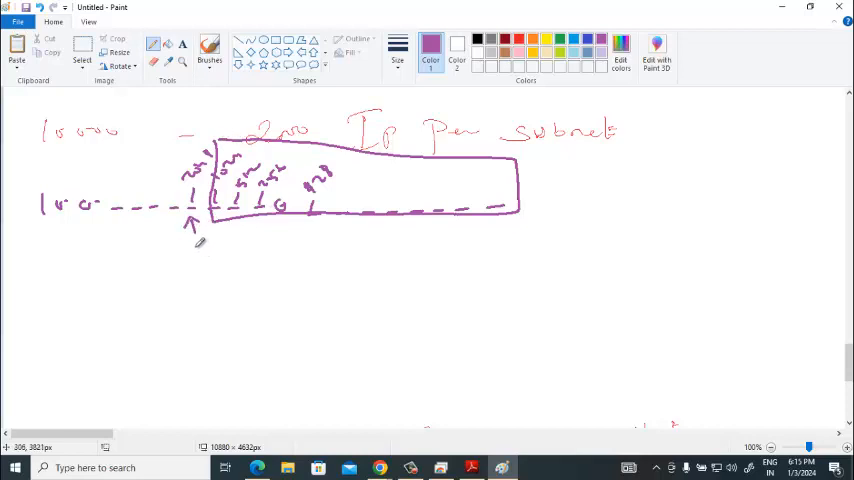
{"action": "left_click_drag", "start_coordinate": [198, 244], "coordinate": [192, 256]}
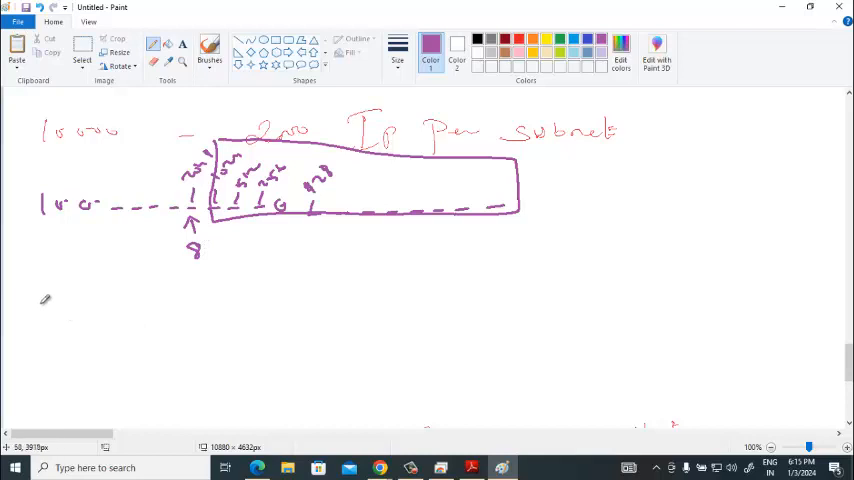
- List subnets 10.0.0.0, 10.0.8.0, 10.0.16.0 and handwrite the mask 255.255.240.0
{"action": "left_click_drag", "start_coordinate": [42, 308], "coordinate": [124, 300]}
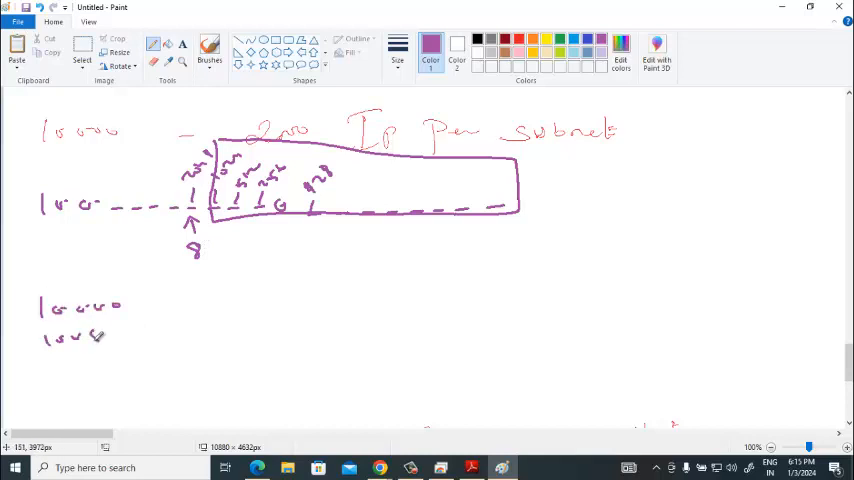
{"action": "left_click_drag", "start_coordinate": [70, 336], "coordinate": [70, 364]}
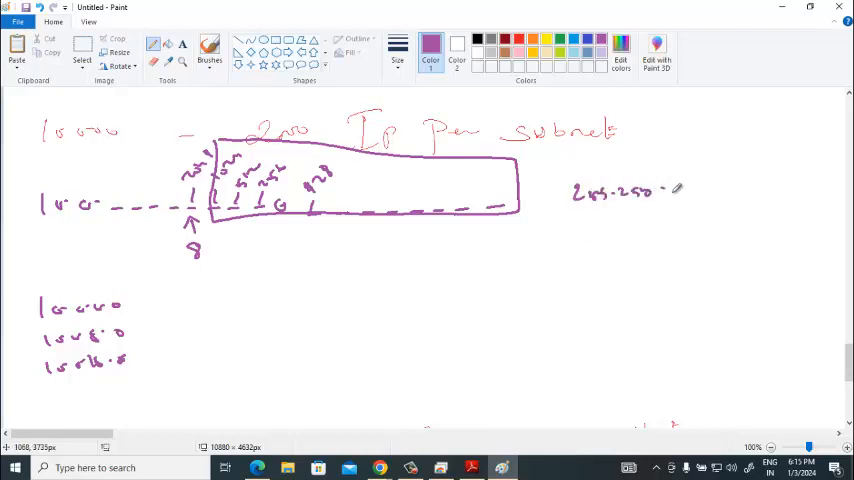
{"action": "left_click_drag", "start_coordinate": [680, 190], "coordinate": [716, 184]}
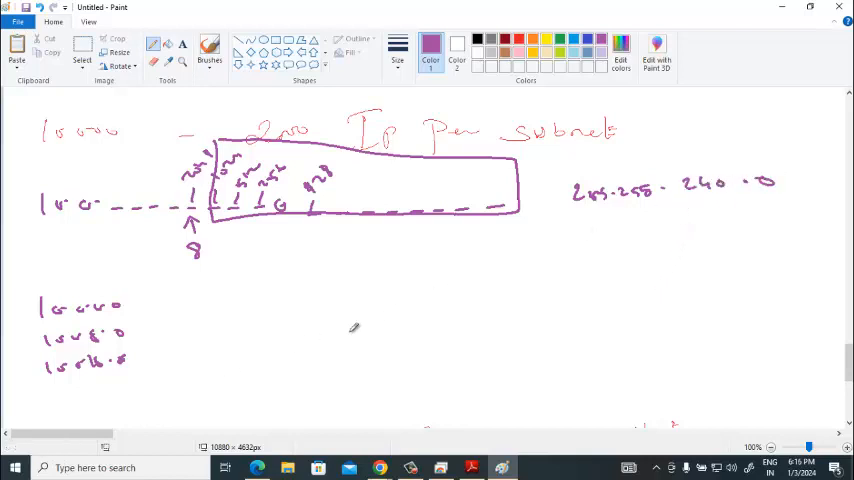
- Handwrite a further address line near the bottom of the canvas
{"action": "left_click_drag", "start_coordinate": [400, 396], "coordinate": [424, 404]}
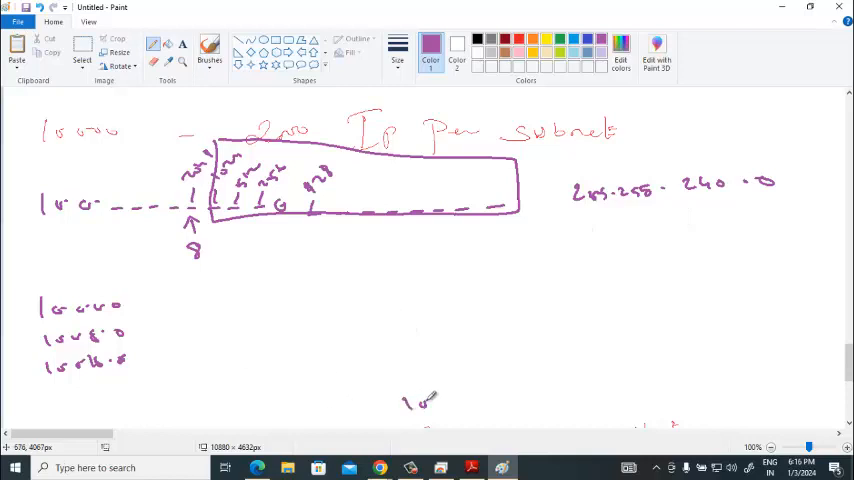
{"action": "left_click_drag", "start_coordinate": [444, 400], "coordinate": [470, 400]}
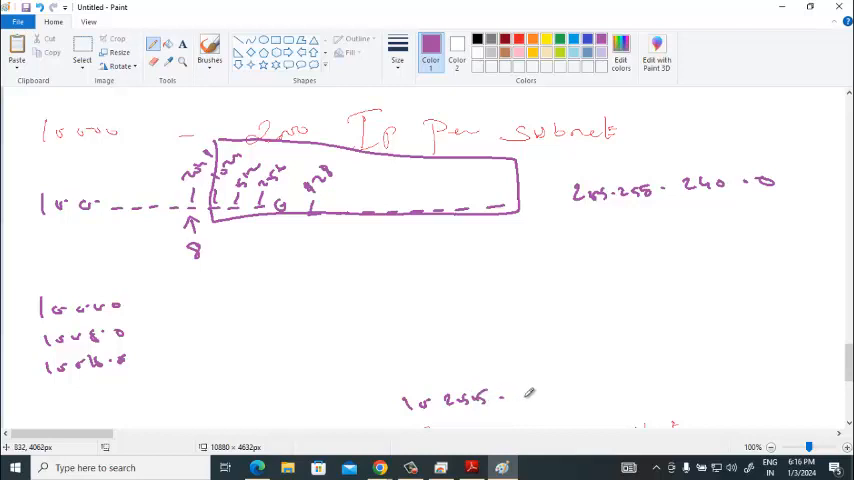
{"action": "left_click_drag", "start_coordinate": [510, 398], "coordinate": [556, 392]}
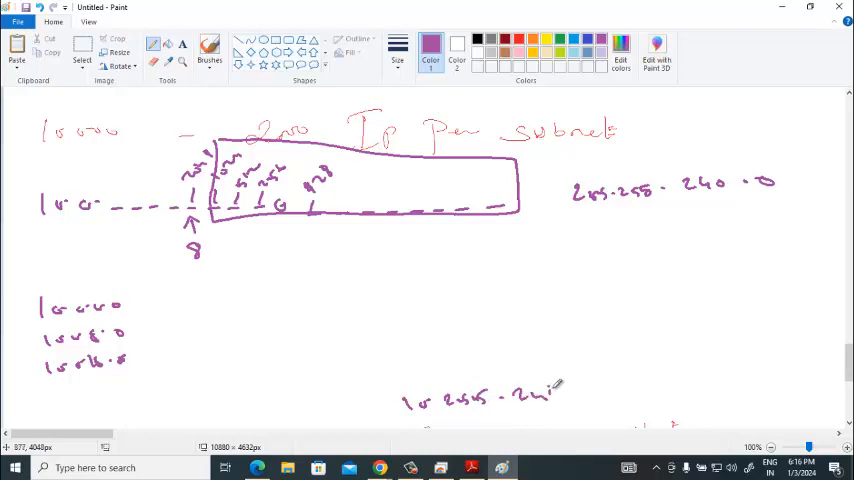
{"action": "left_click_drag", "start_coordinate": [544, 390], "coordinate": [630, 400]}
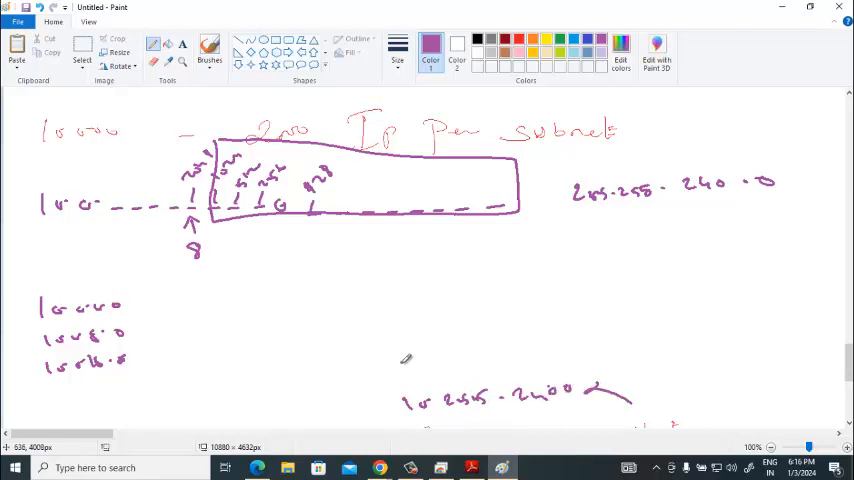